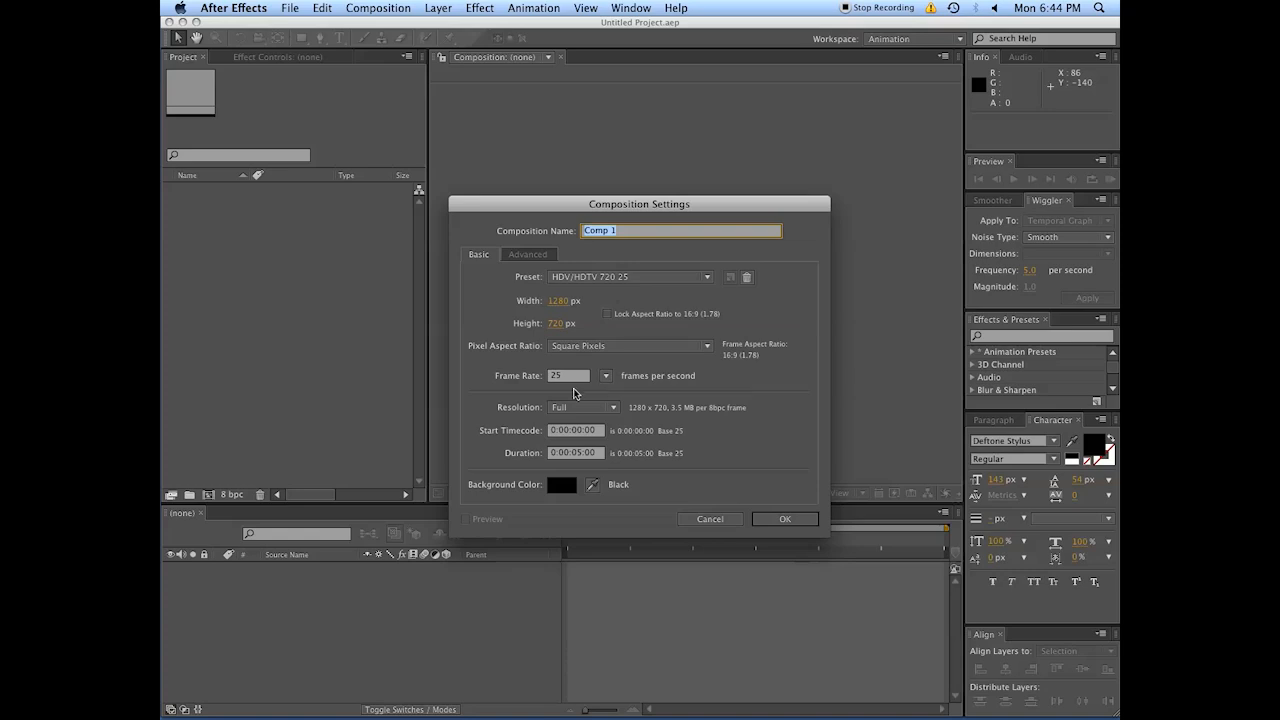
- Set the composition duration to 0:00:05:00 at HDTV 720 25 and confirm Comp 1
left_click(576, 452)
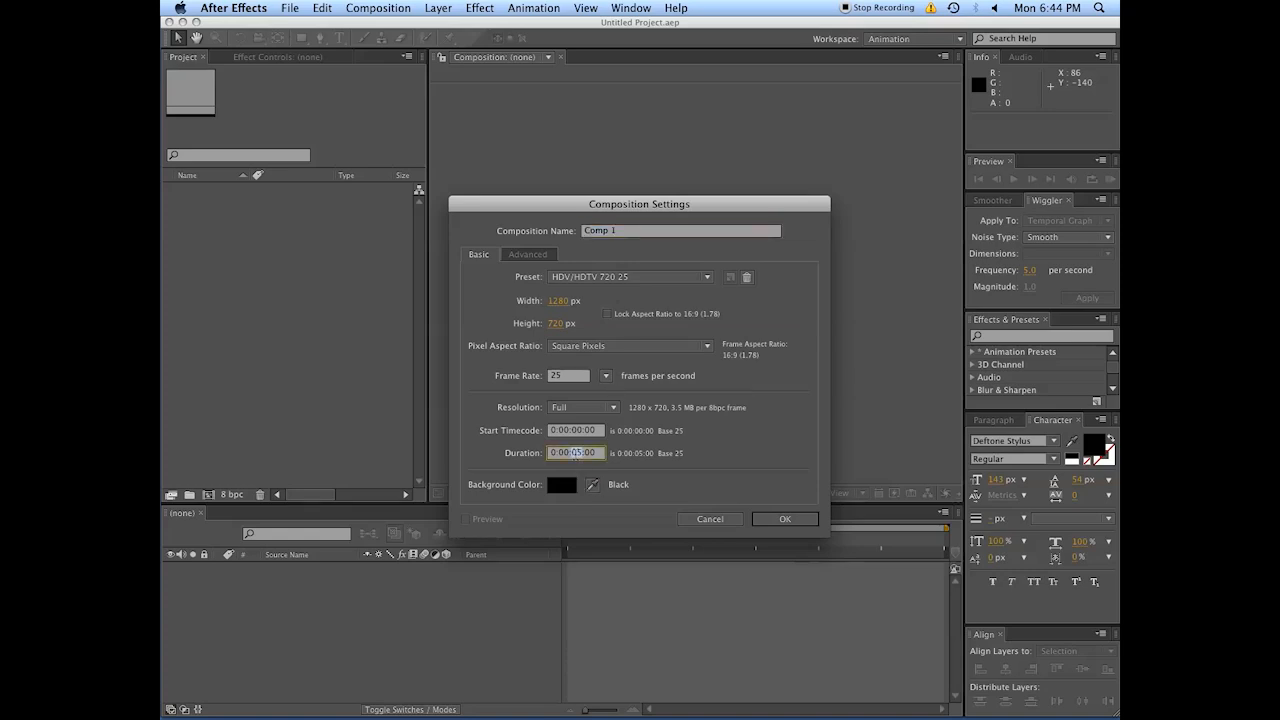
left_click(784, 520)
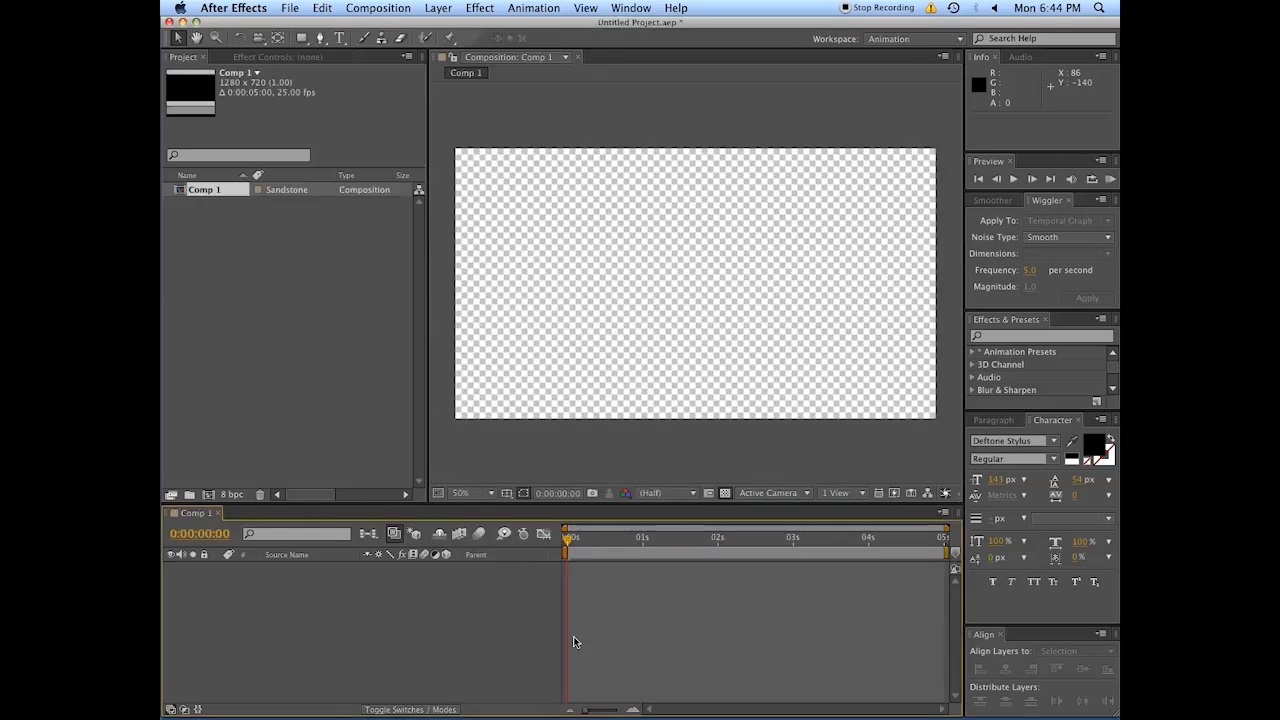
mouse_move(404, 584)
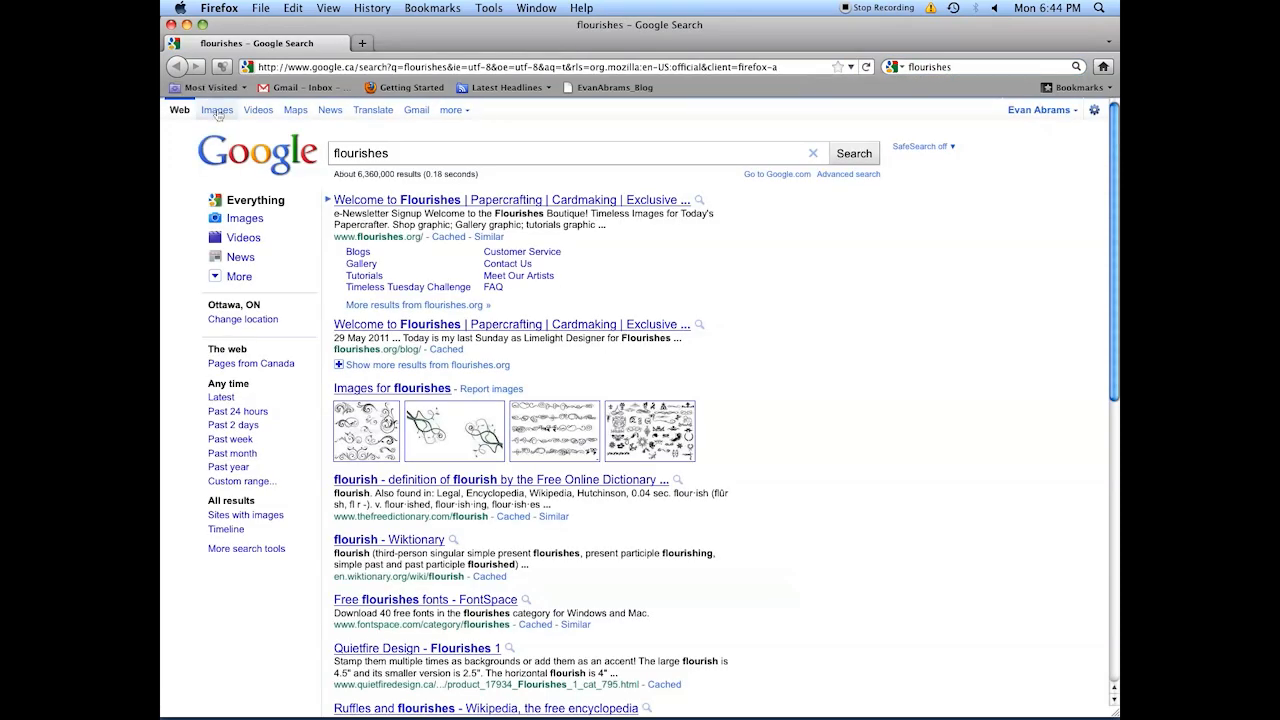
- Browse Google image results for 'flourishes' in Firefox for design ideas
left_click(216, 110)
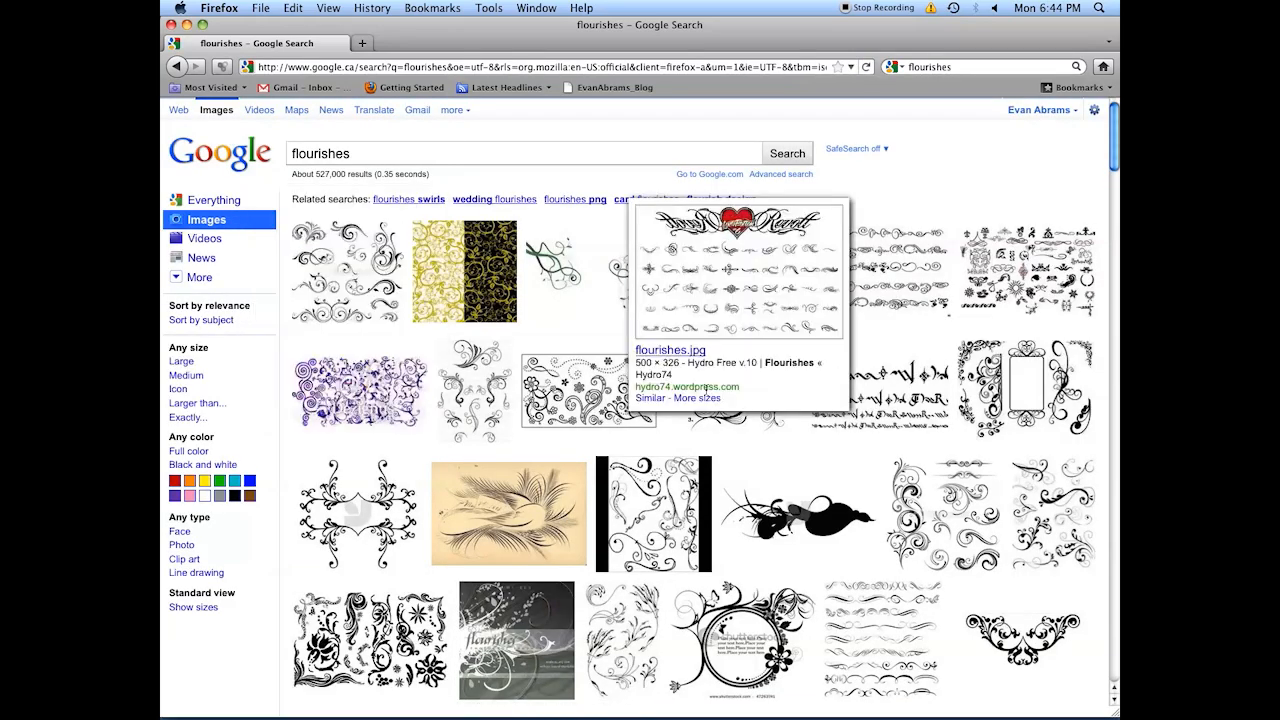
mouse_move(730, 390)
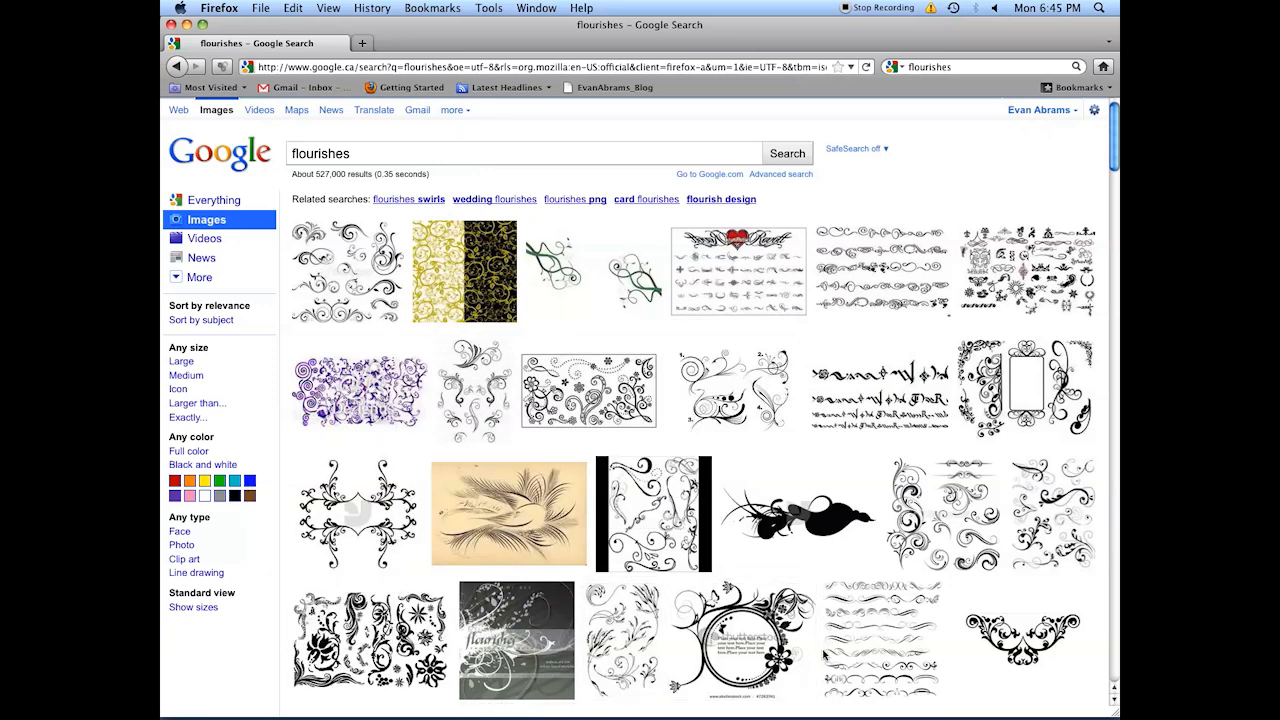
scroll("down", 3)
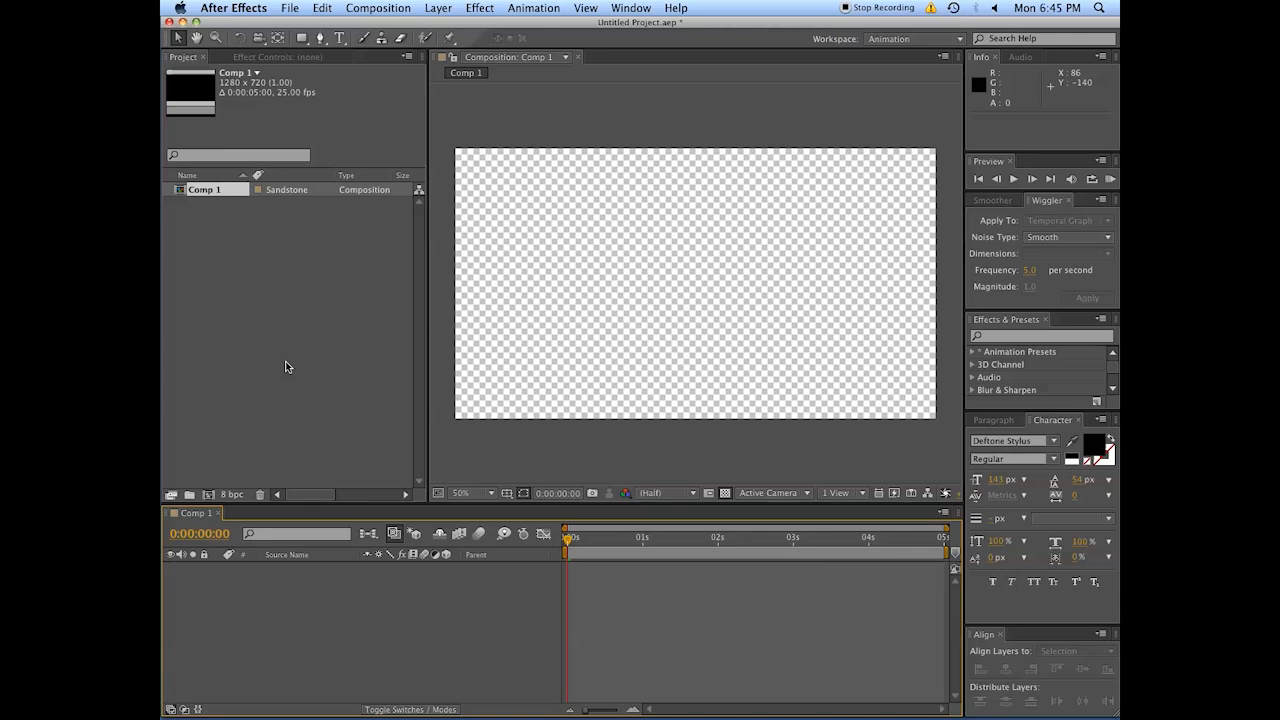
mouse_move(700, 232)
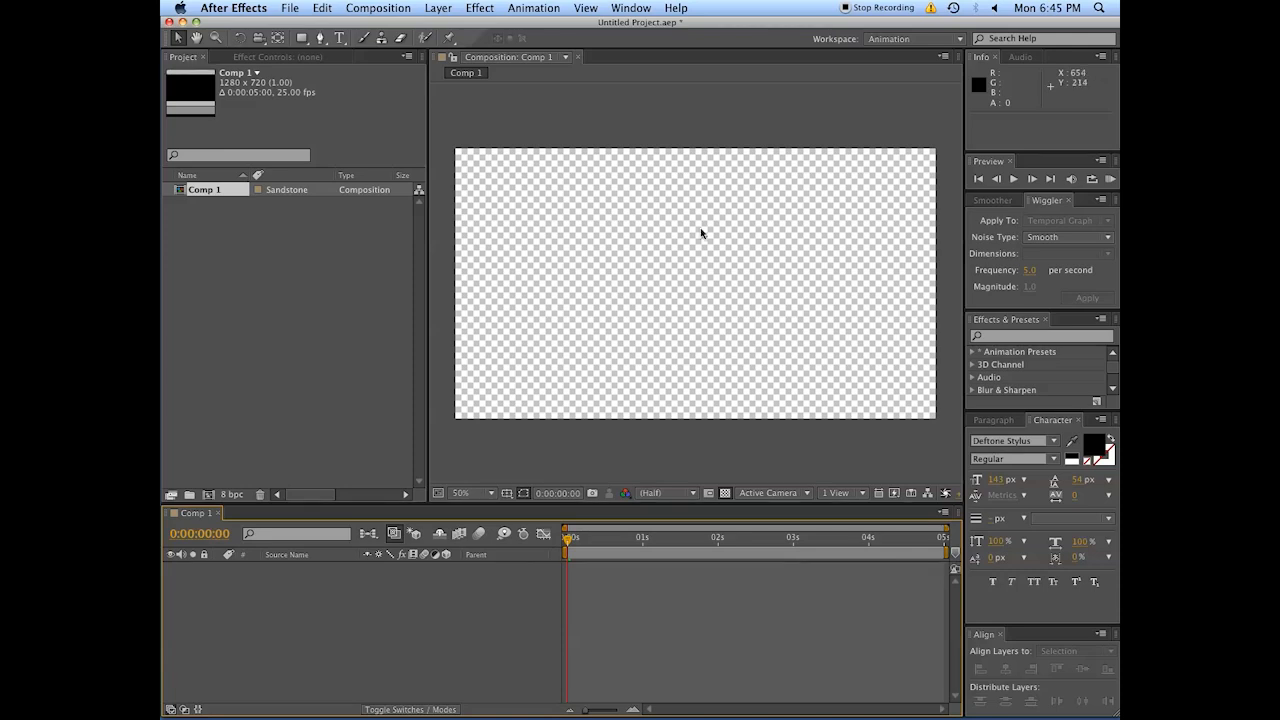
mouse_move(422, 588)
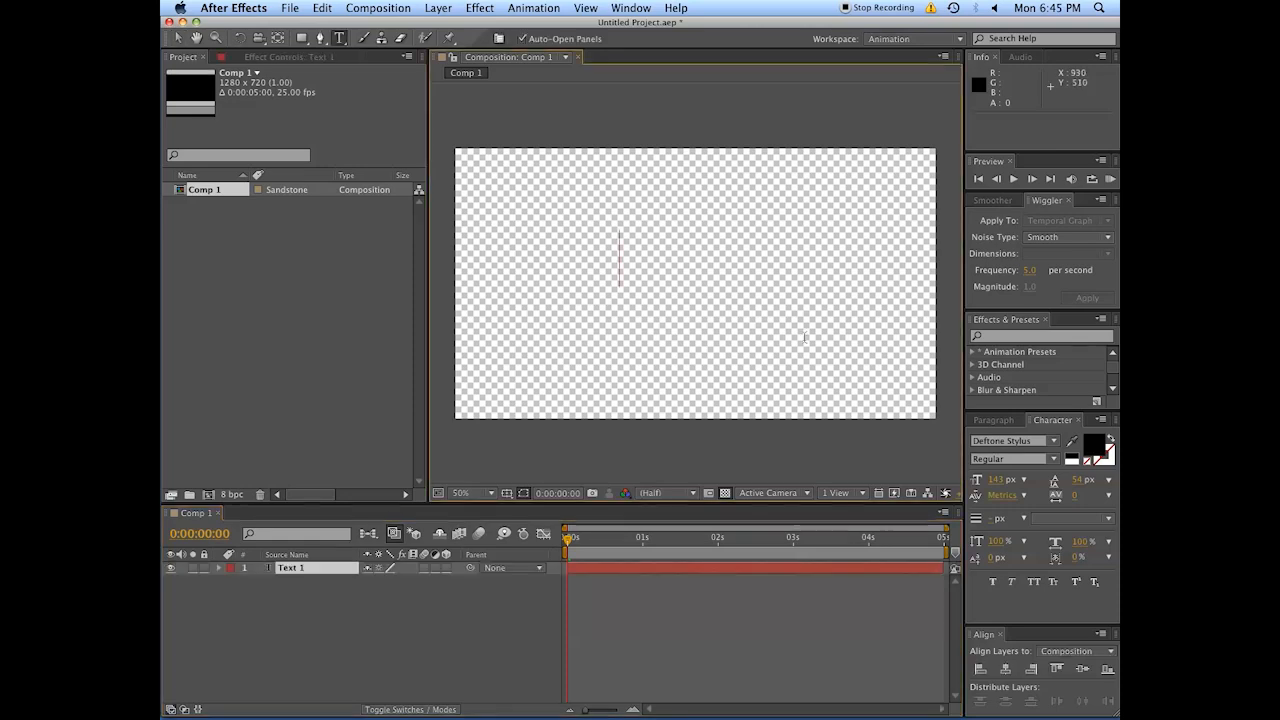
- Add a text layer with the letter 'x' and move it toward the frame centre
type("x")
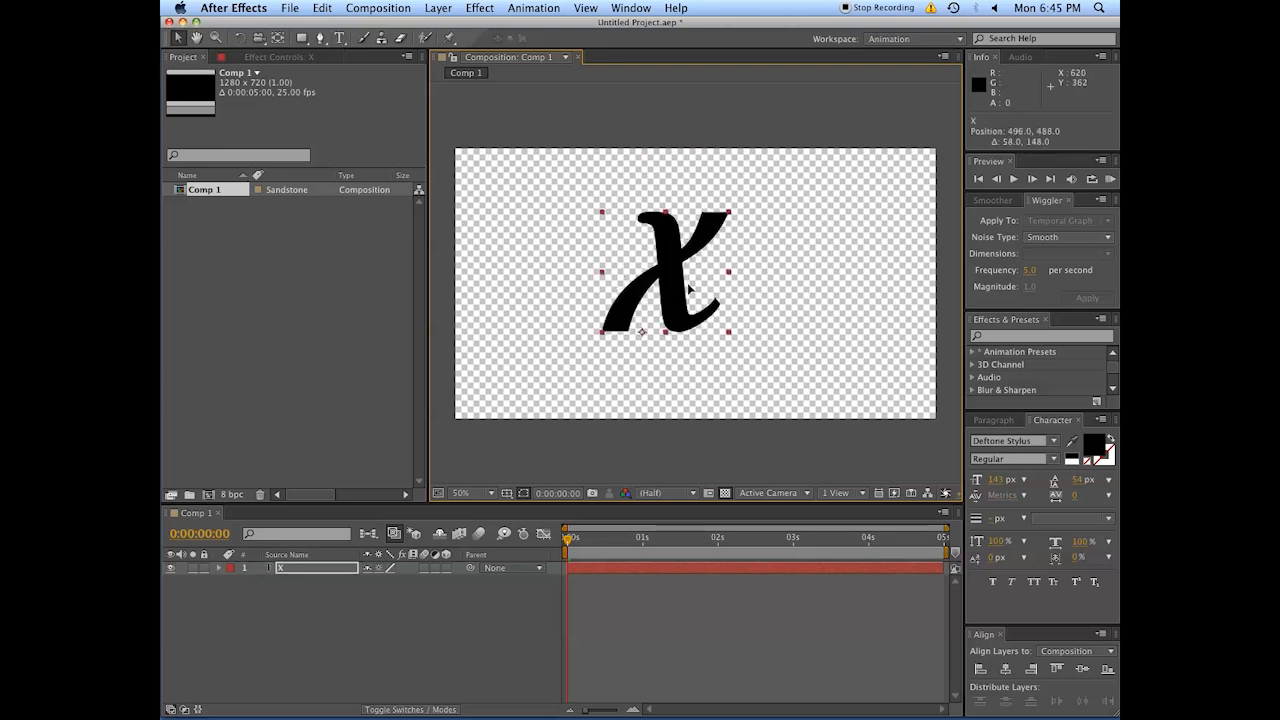
left_click_drag(684, 288, 678, 302)
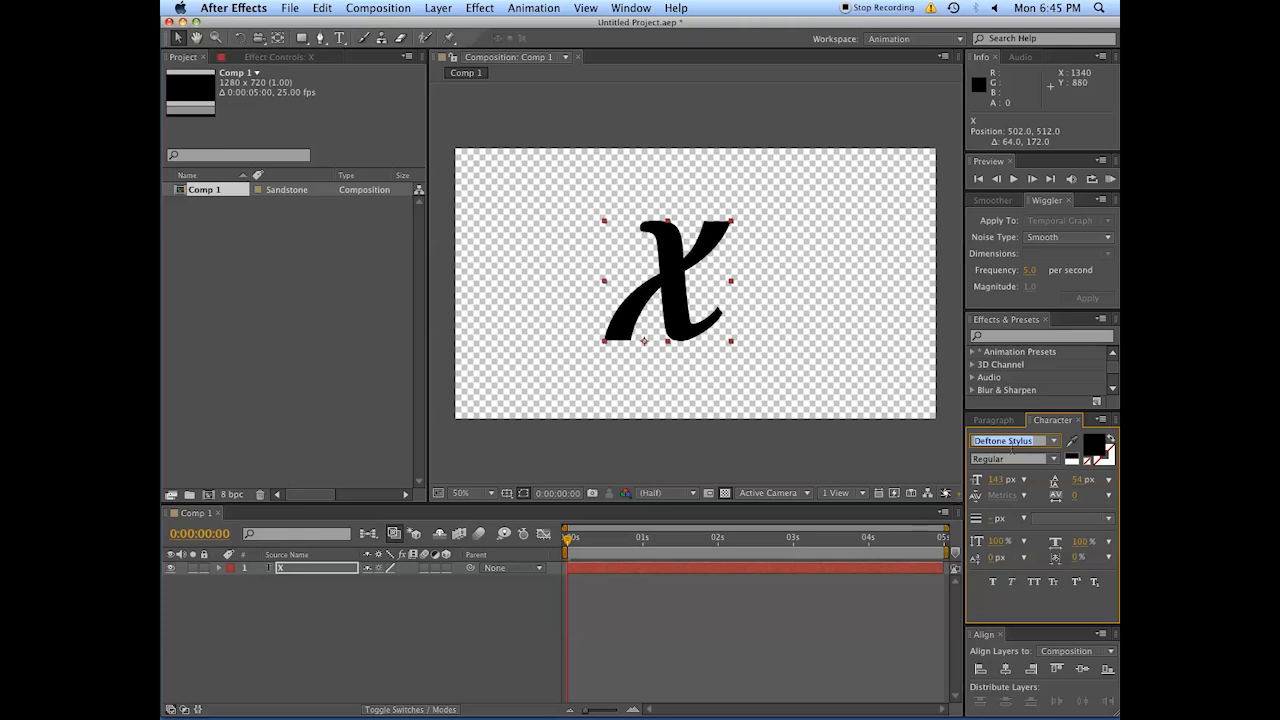
- Change the 'x' text layer's font to Bodoni Ornaments so it becomes a swirl flourish
left_click(1010, 440)
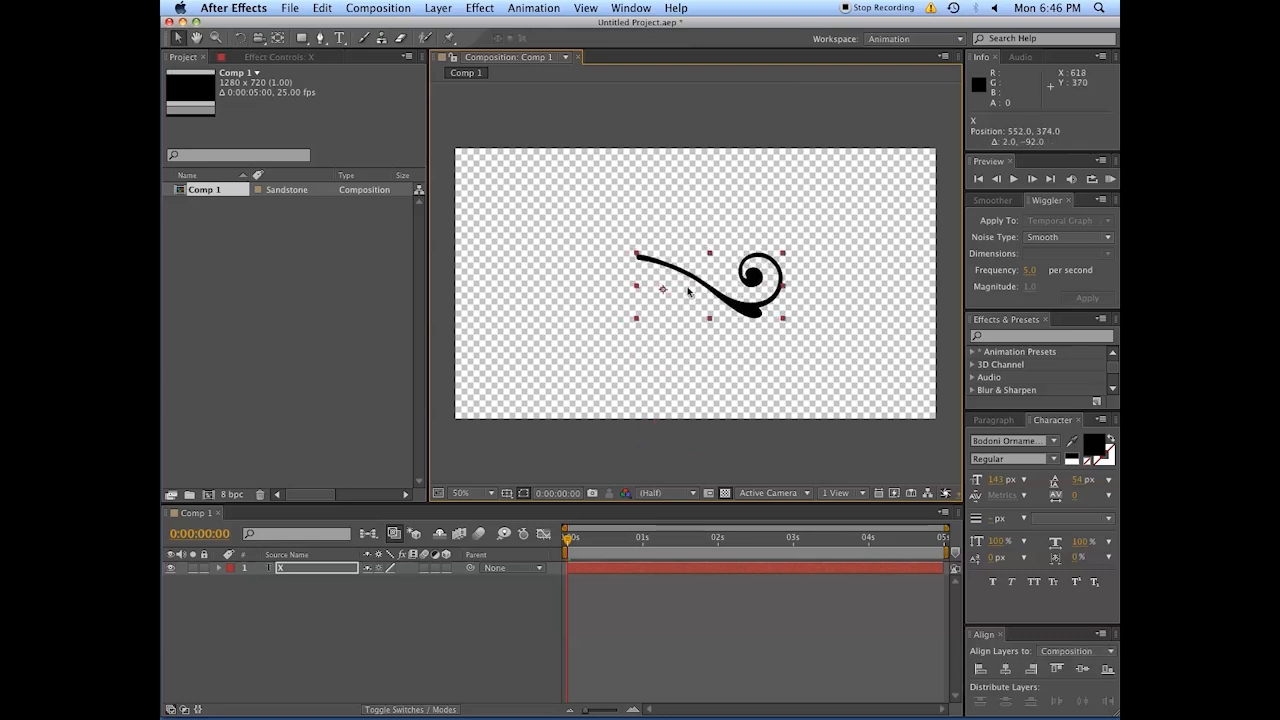
mouse_move(788, 256)
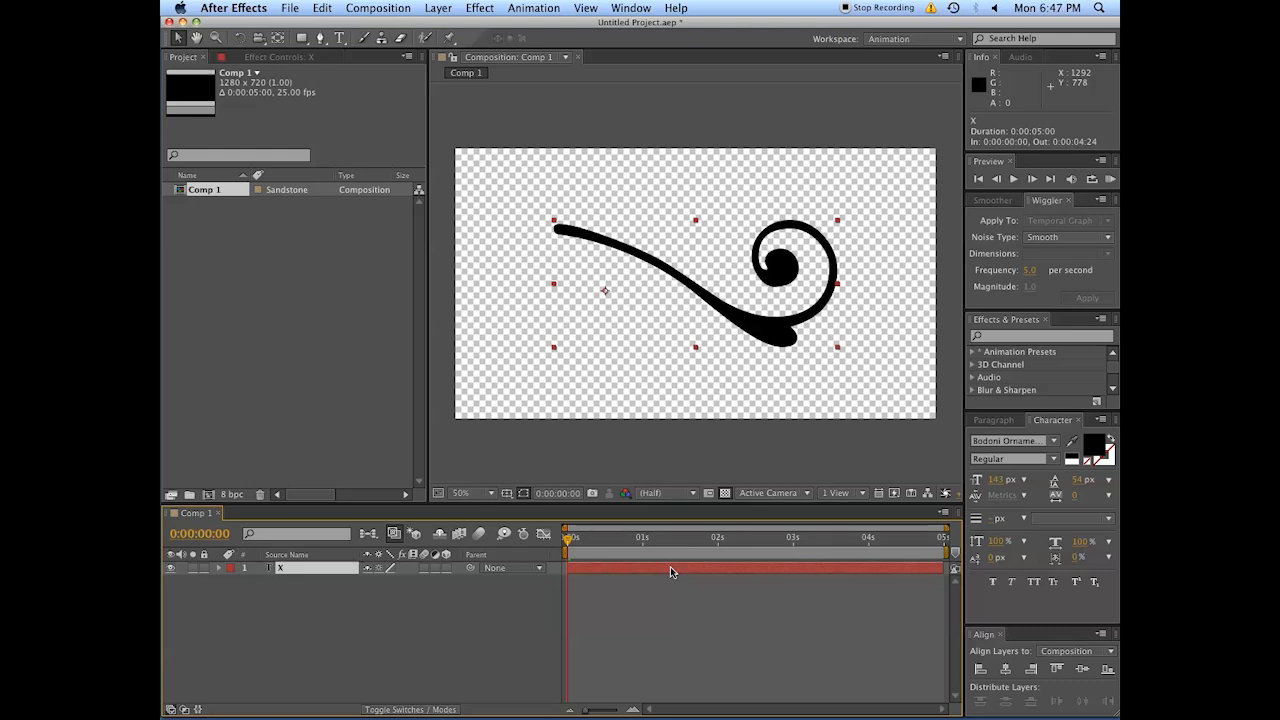
mouse_move(564, 608)
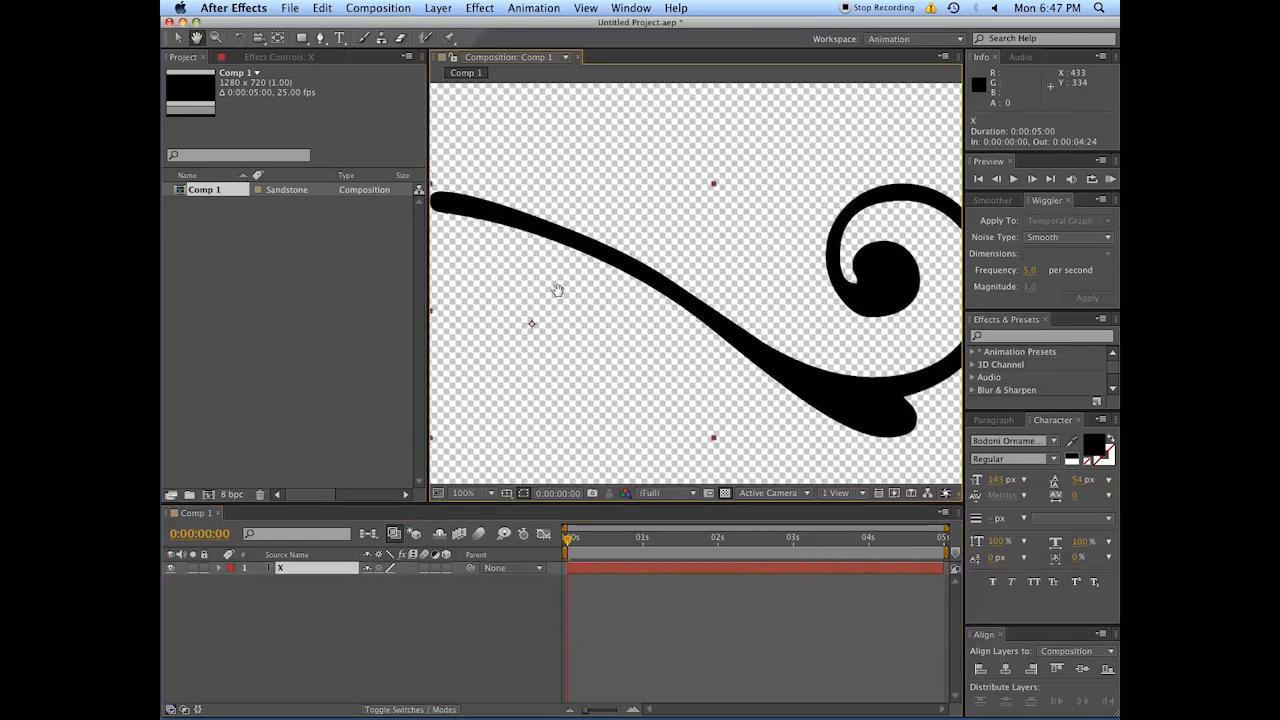
- Trace a closed Pen-tool mask around the flourish's tail, spiral and stroke
left_click(360, 38)
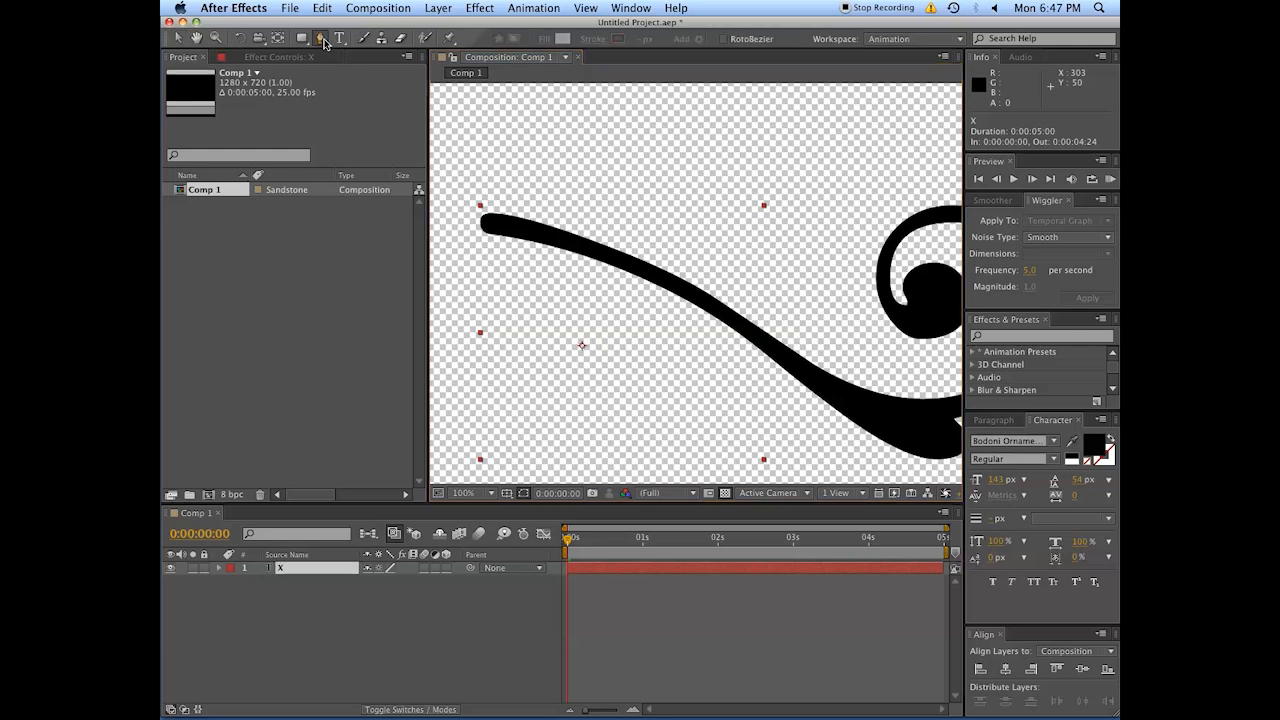
mouse_move(480, 206)
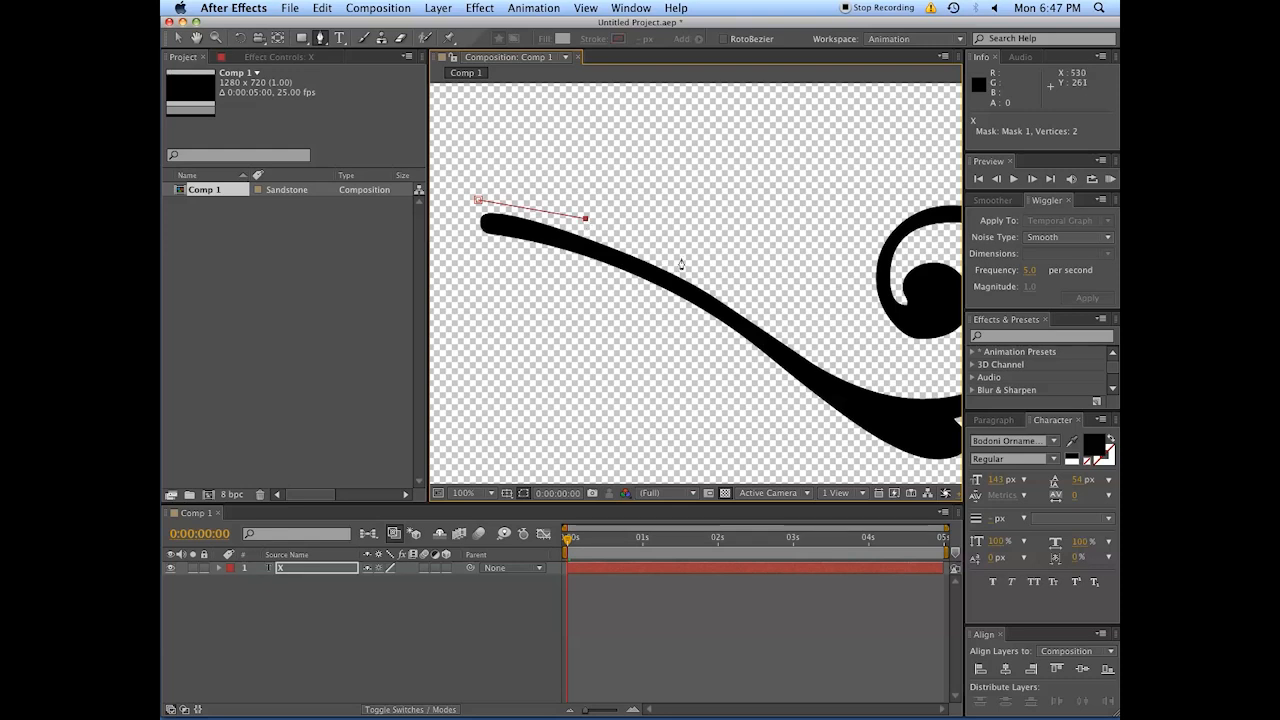
left_click(776, 312)
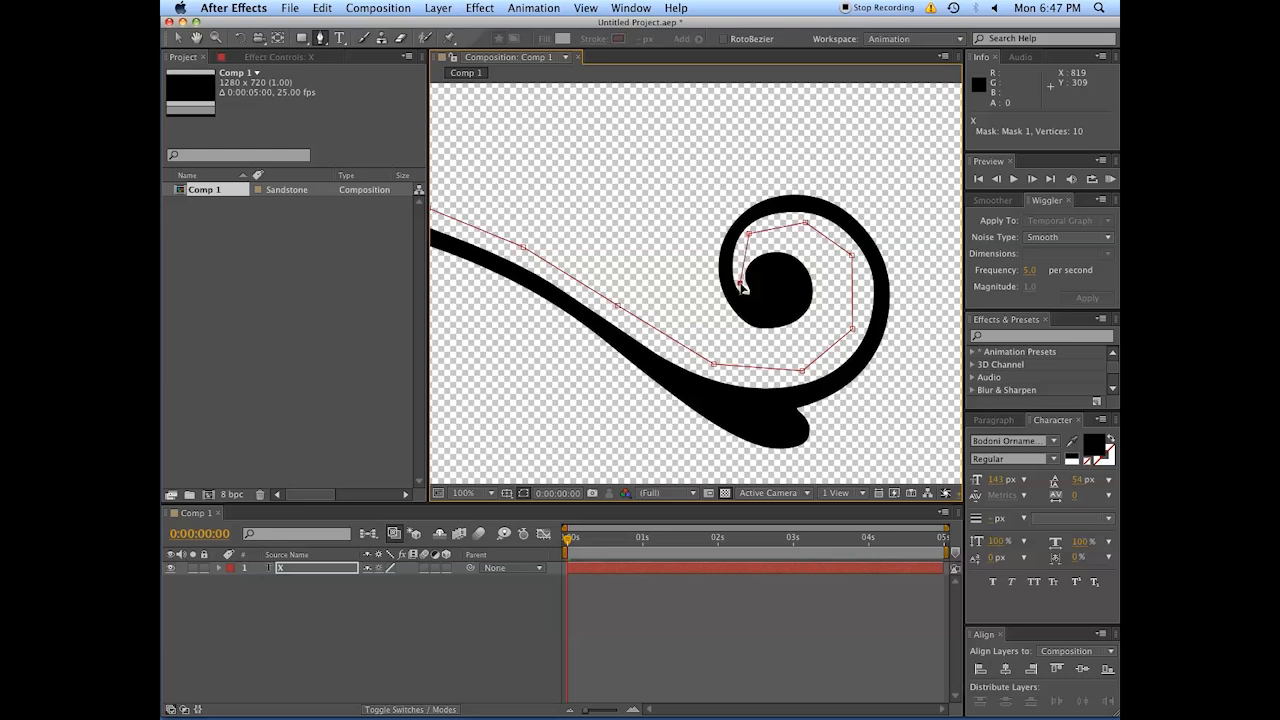
left_click(740, 288)
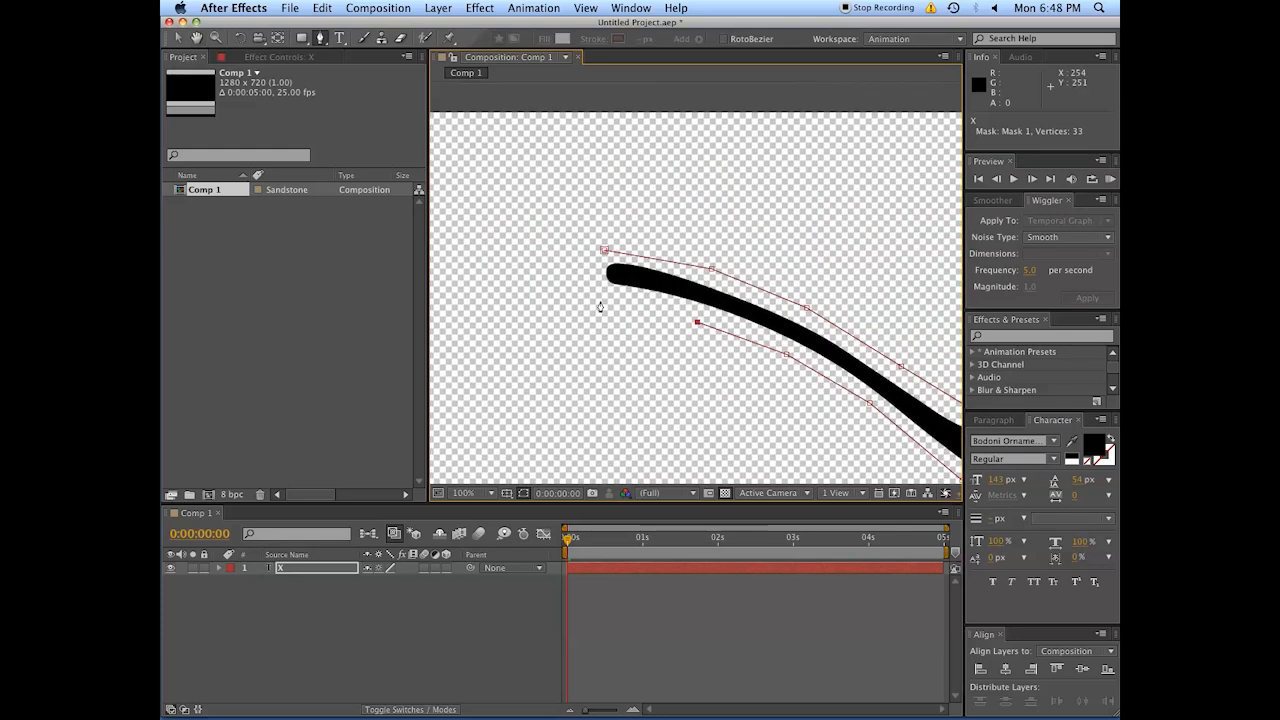
left_click(600, 270)
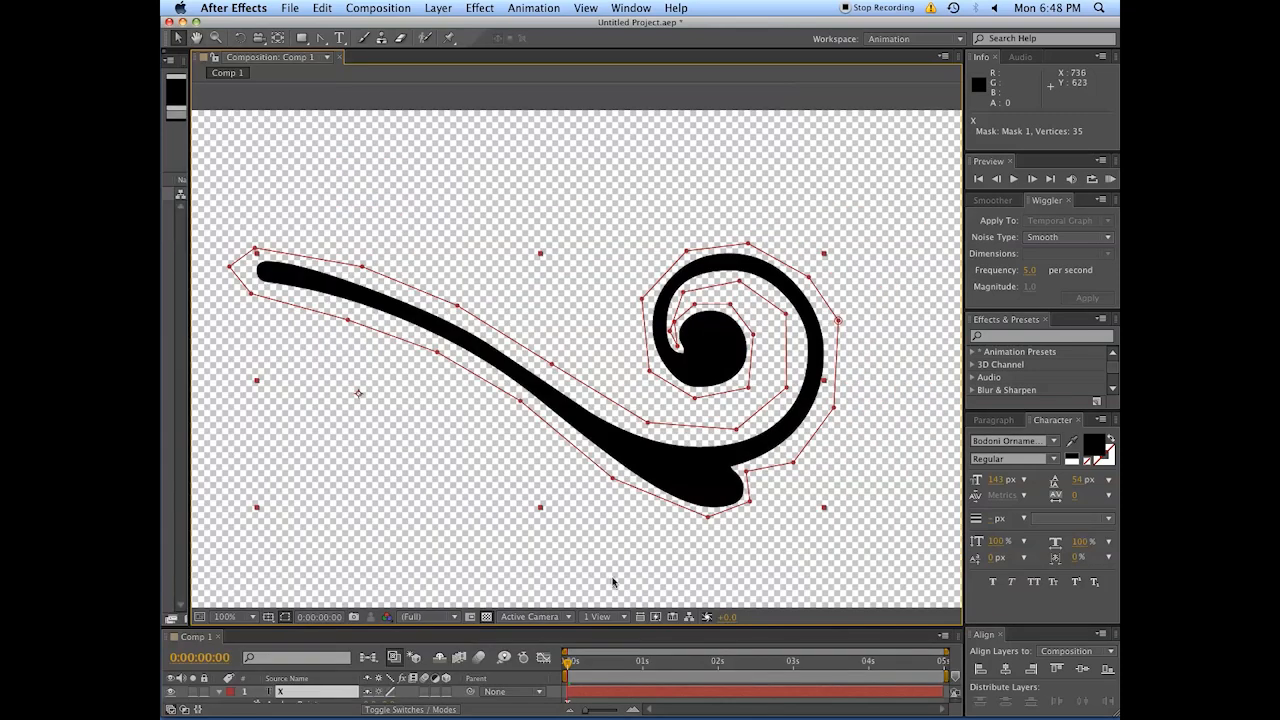
mouse_move(420, 294)
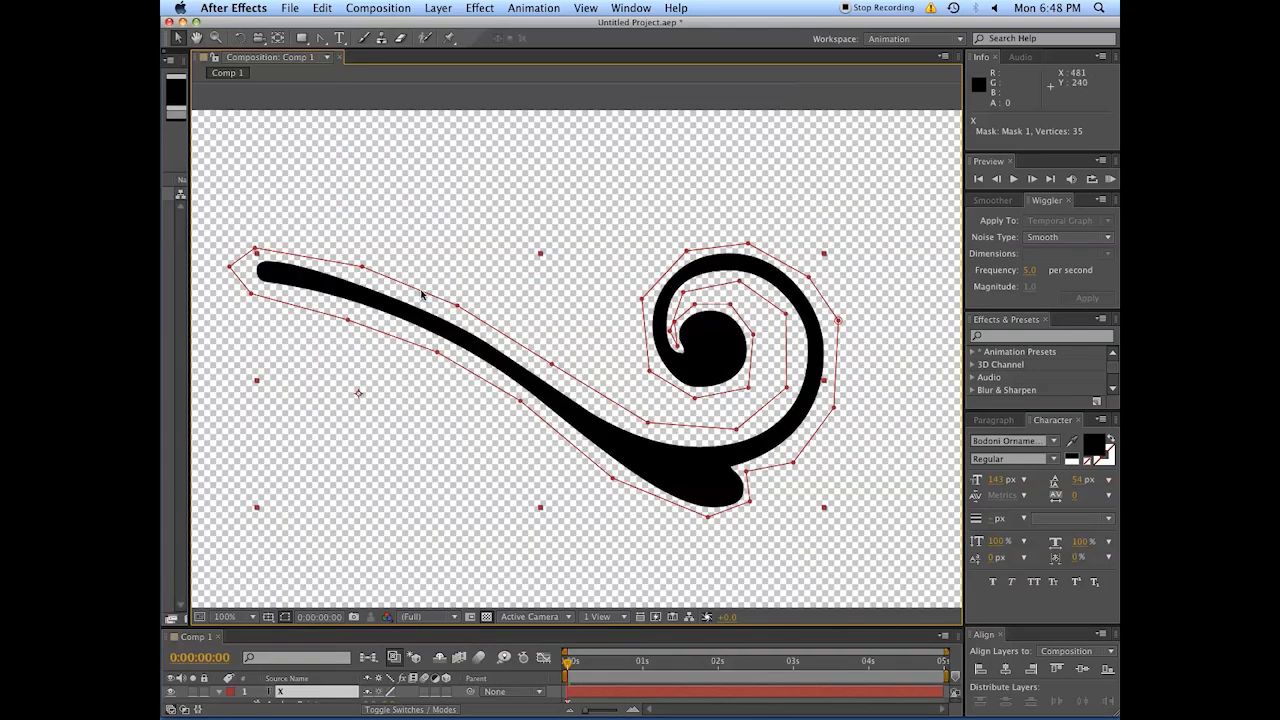
mouse_move(500, 432)
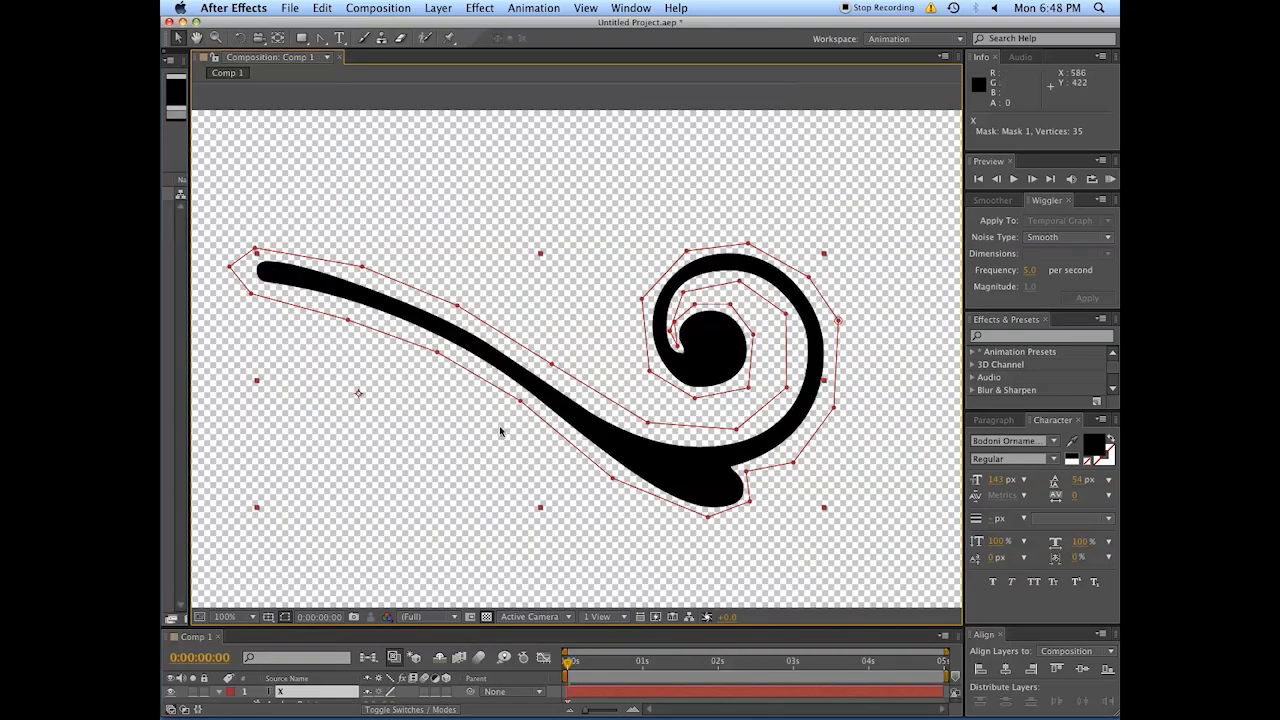
mouse_move(280, 280)
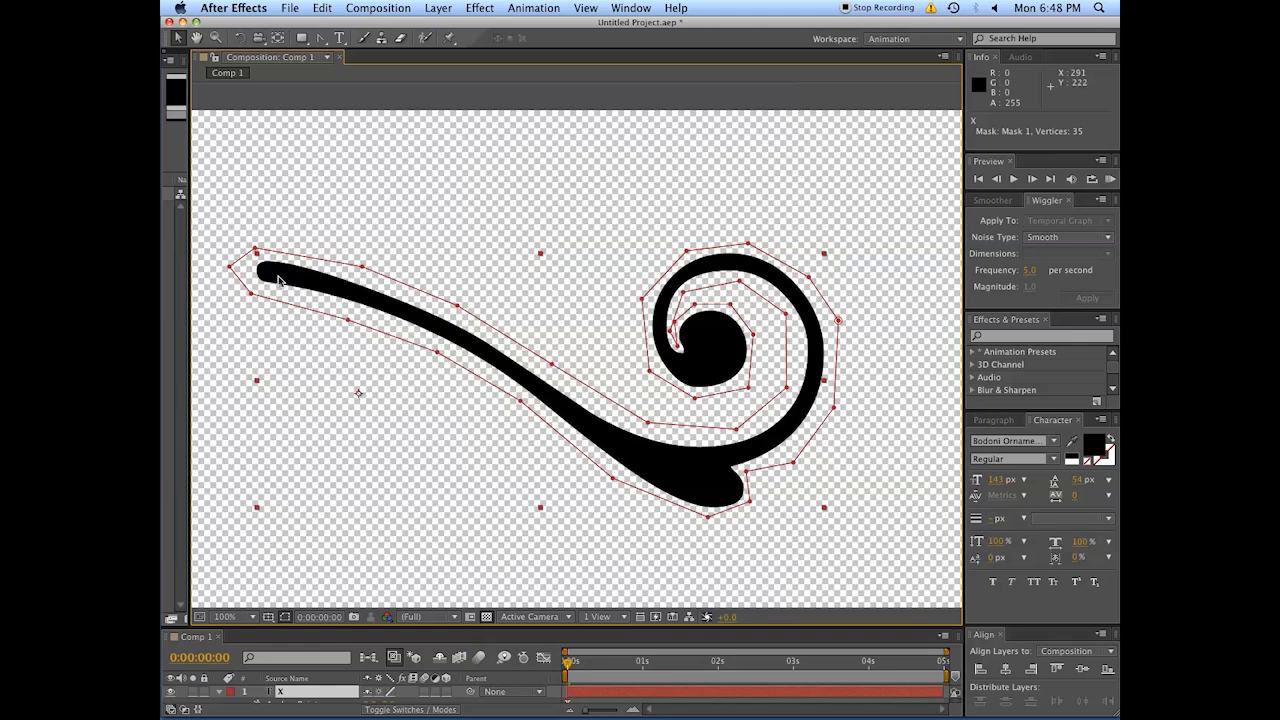
mouse_move(698, 340)
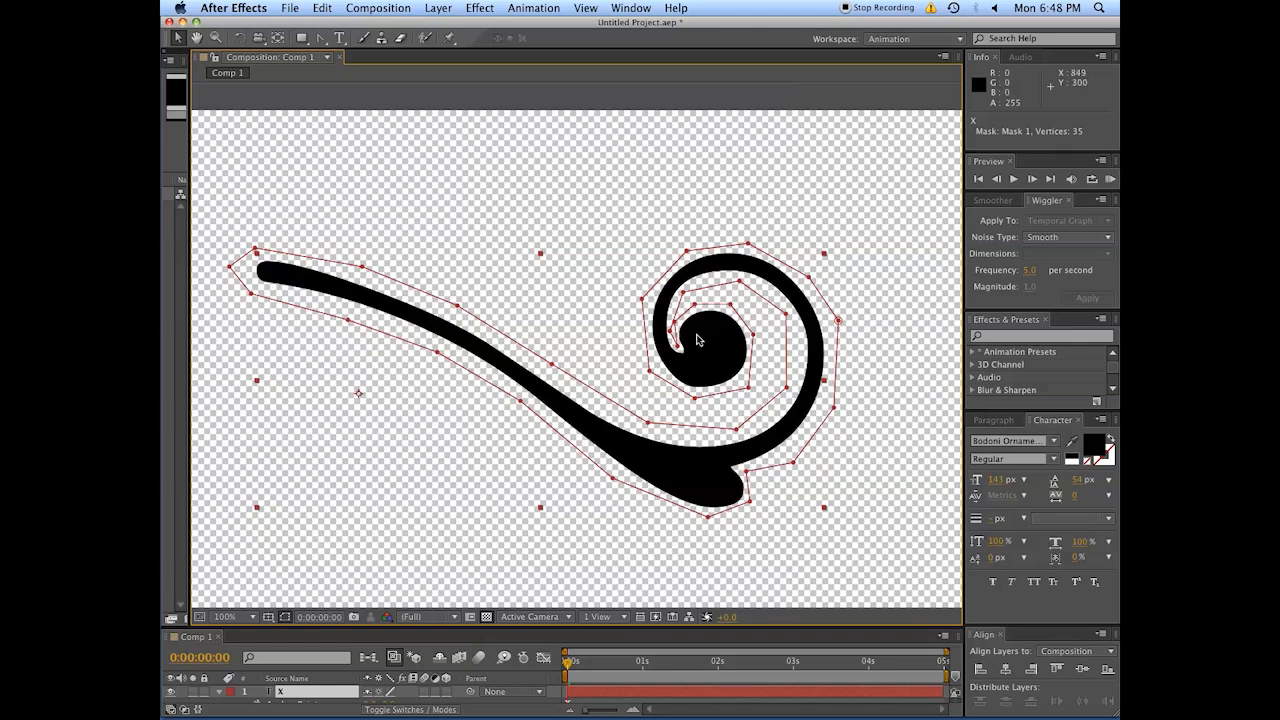
mouse_move(804, 392)
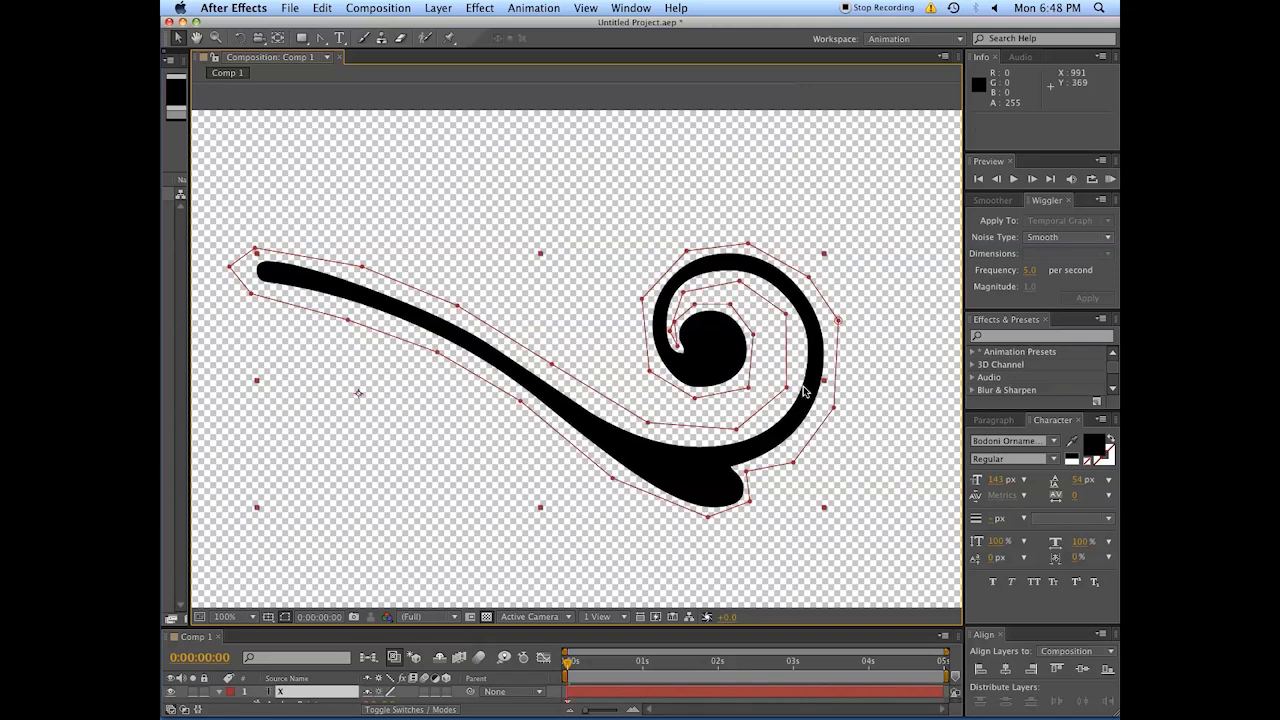
mouse_move(838, 388)
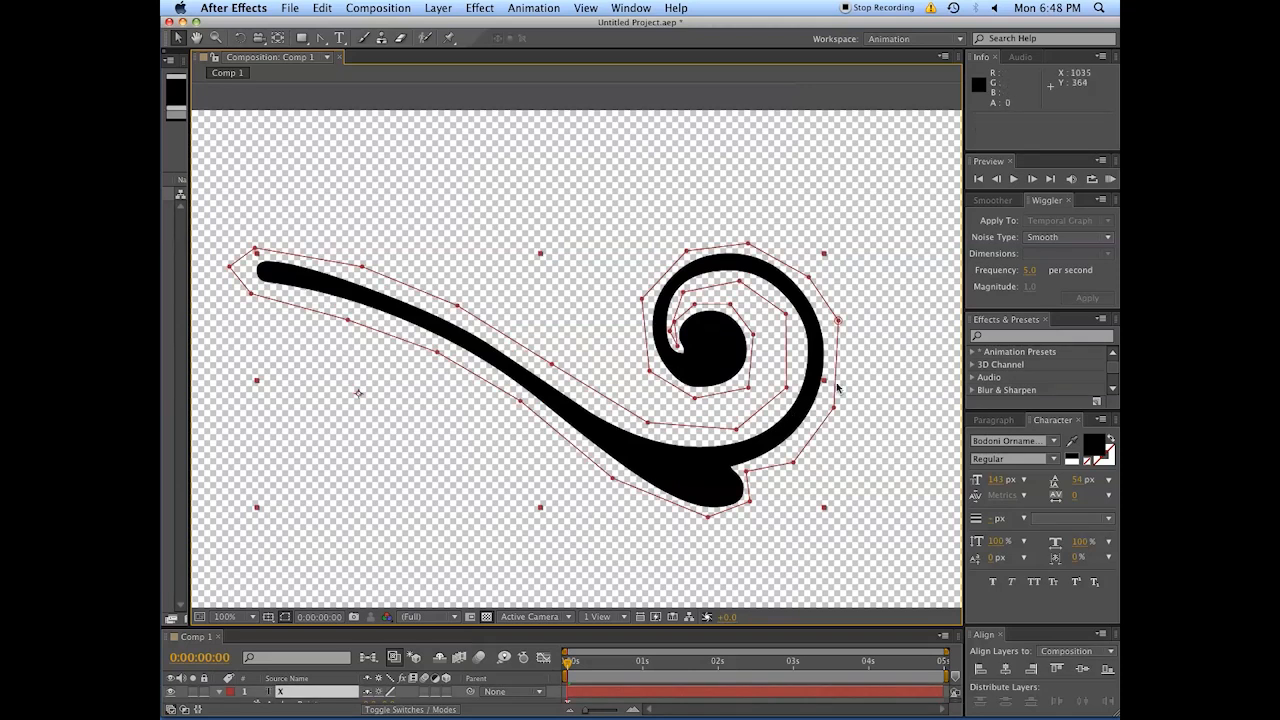
mouse_move(604, 680)
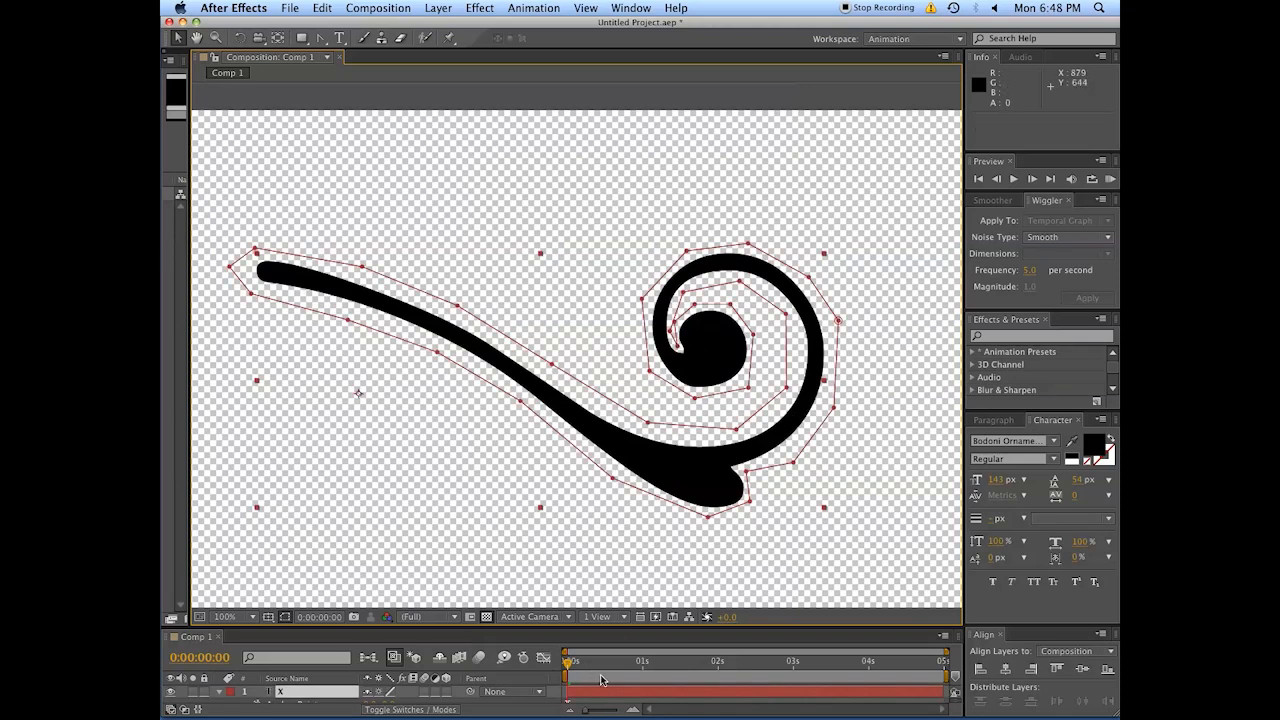
mouse_move(576, 664)
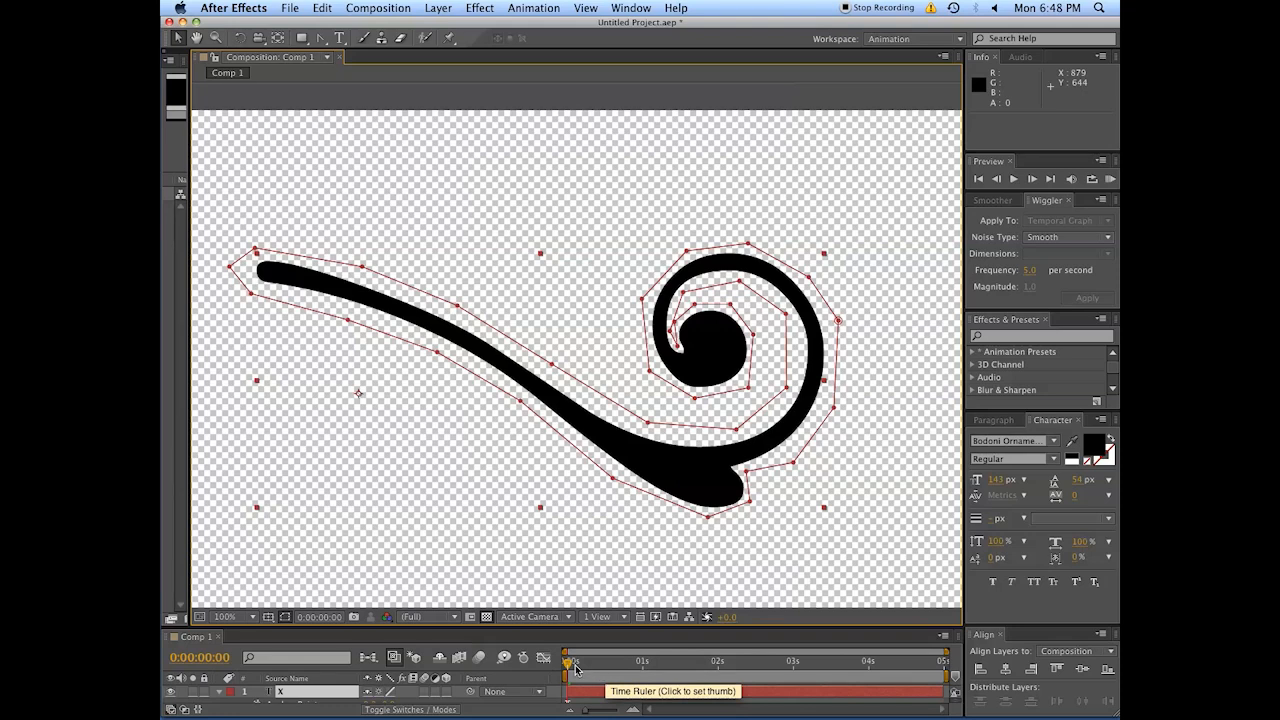
- Set a Mask Path keyframe at two seconds and zoom into the spiral's centre
left_click(644, 660)
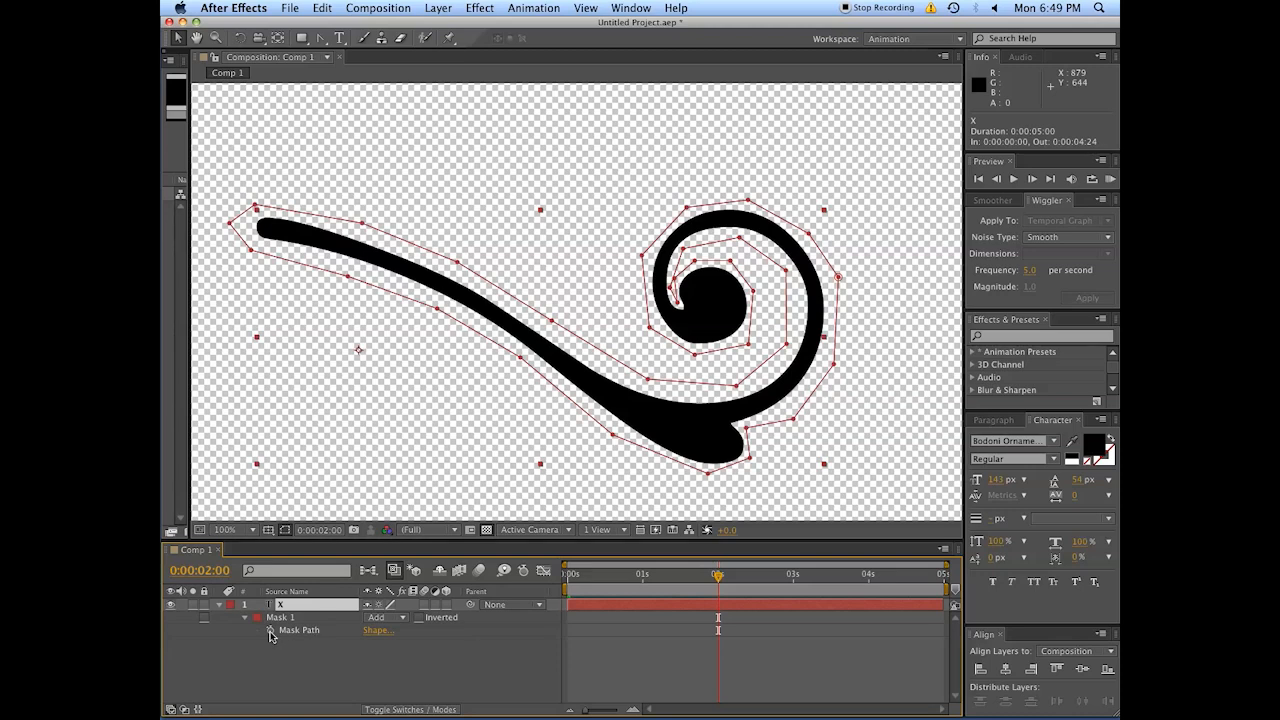
mouse_move(270, 630)
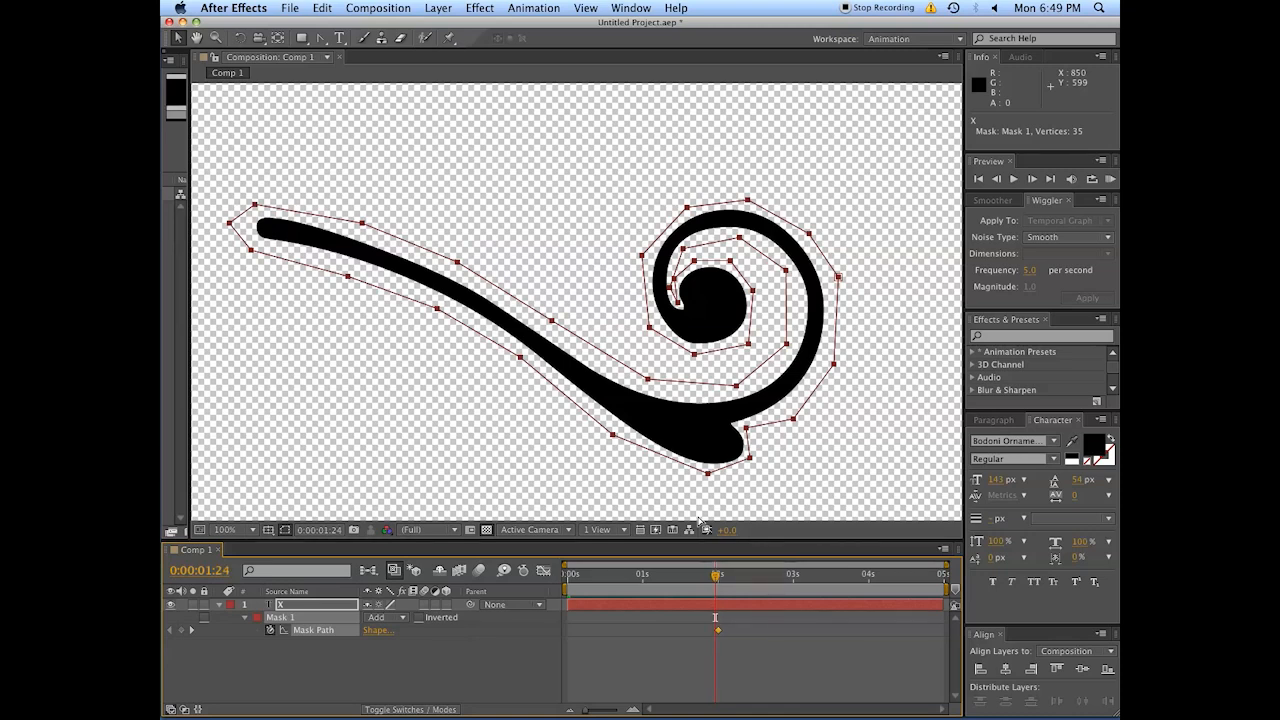
left_click(232, 530)
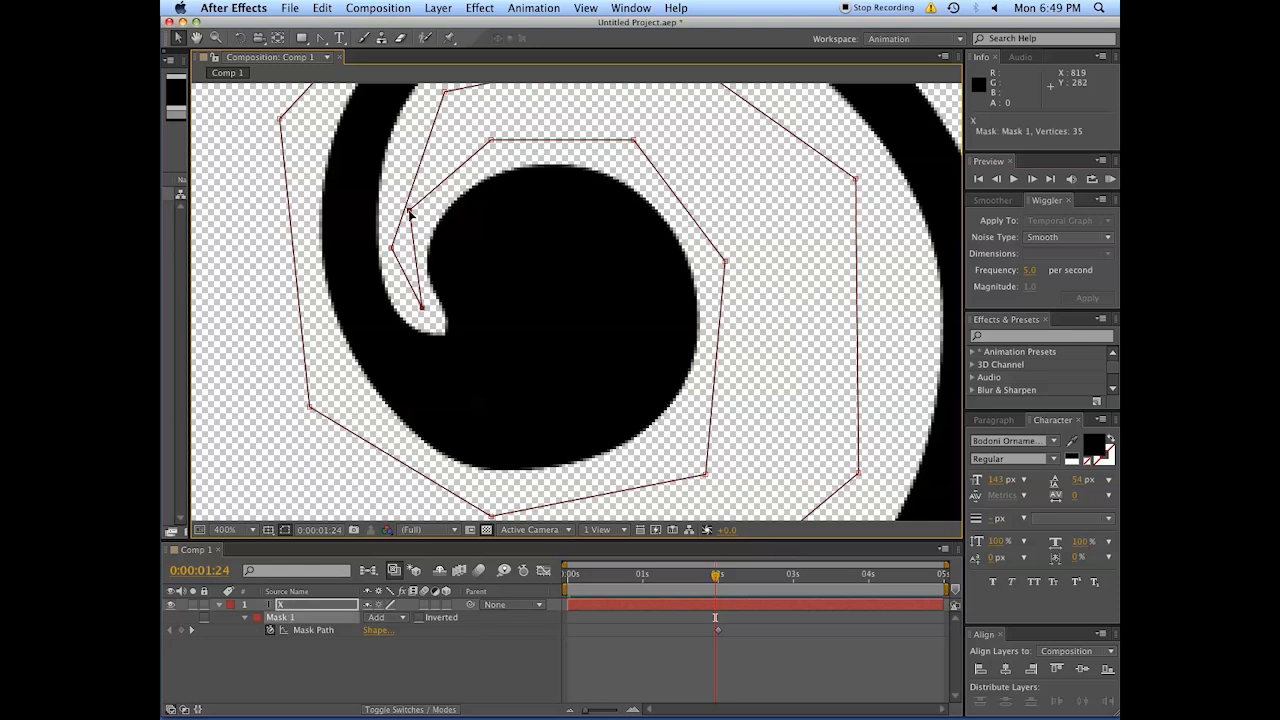
- Drag mask vertices to hide the spiral's inner curl, keyframing a shorter stroke
left_click_drag(412, 216, 412, 304)
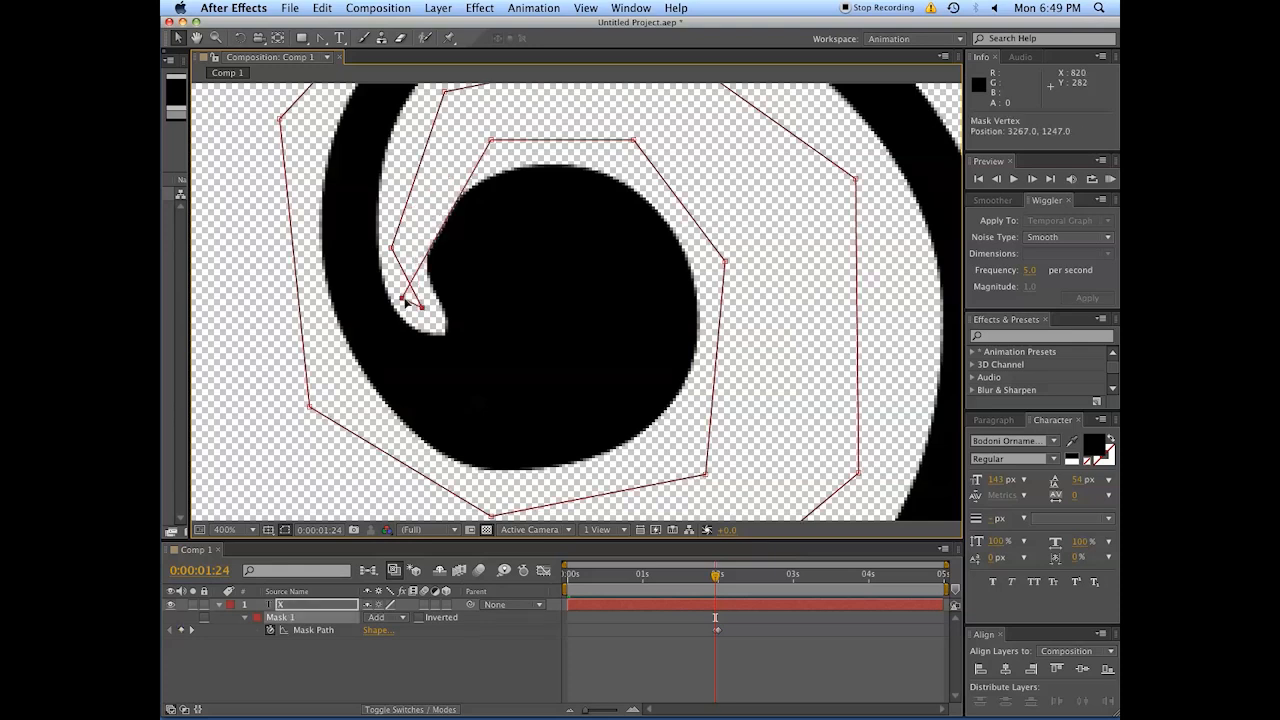
left_click_drag(412, 304, 496, 144)
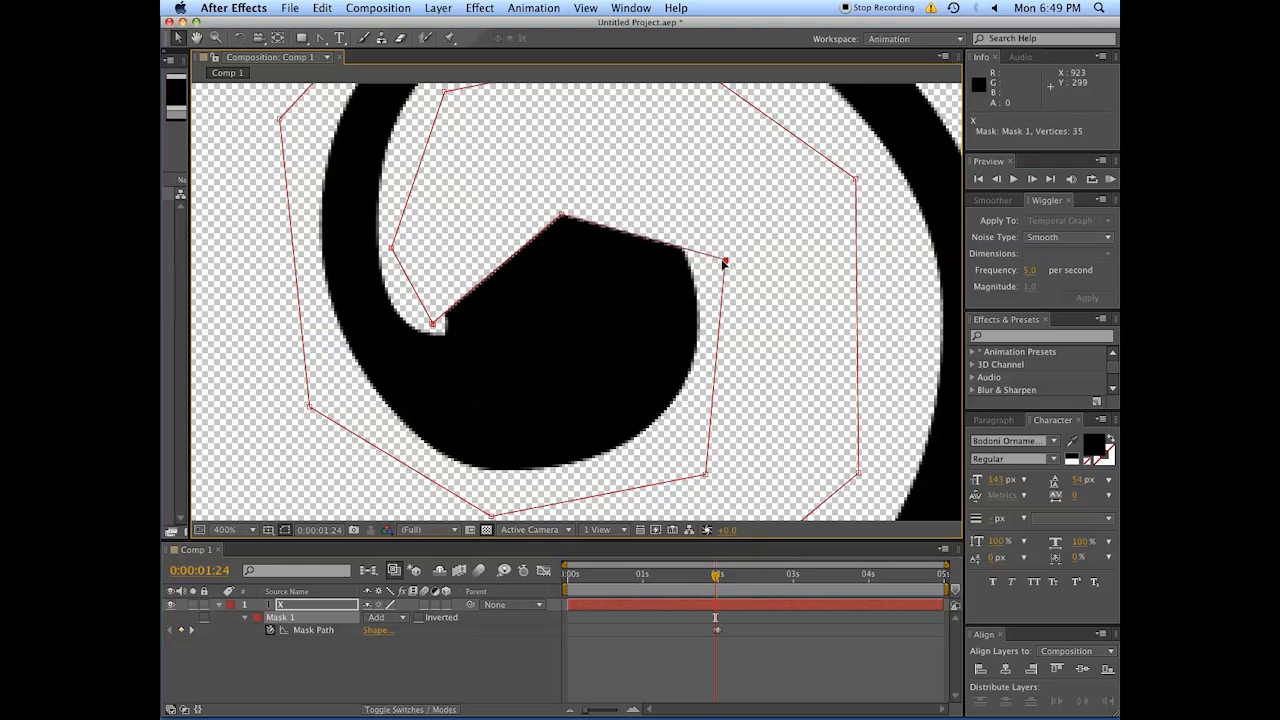
left_click_drag(724, 262, 704, 476)
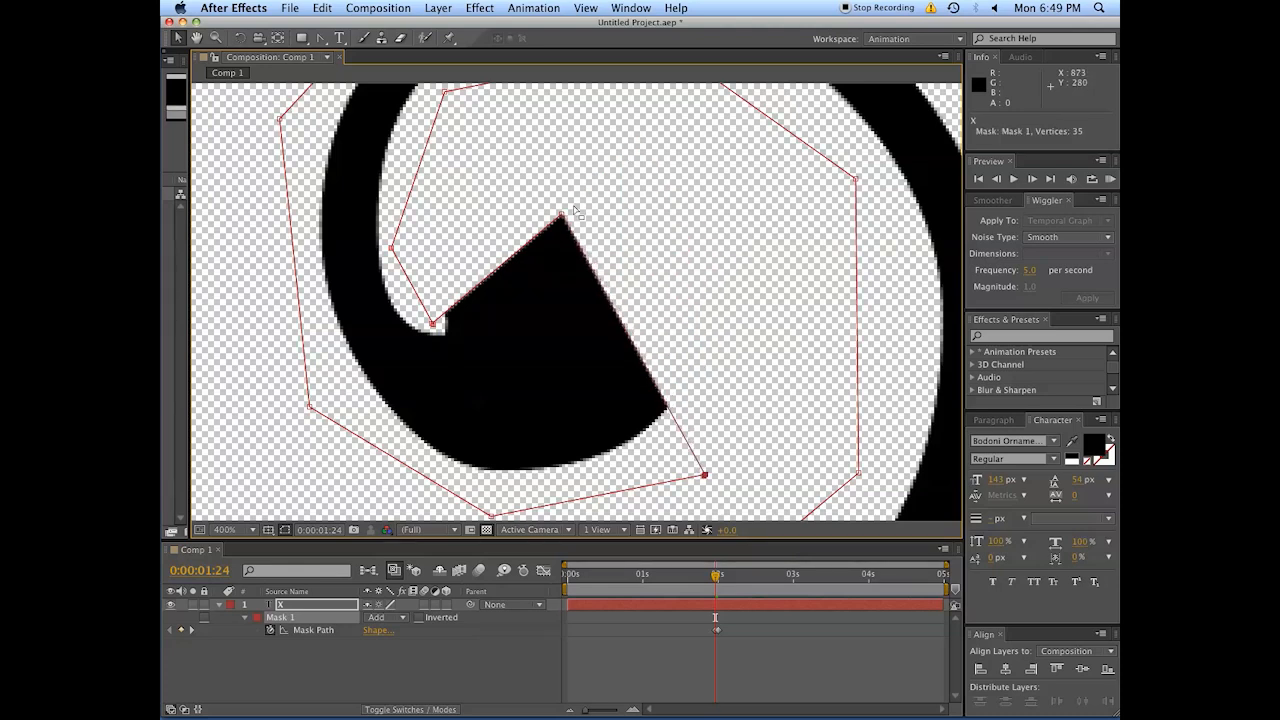
left_click_drag(558, 216, 596, 298)
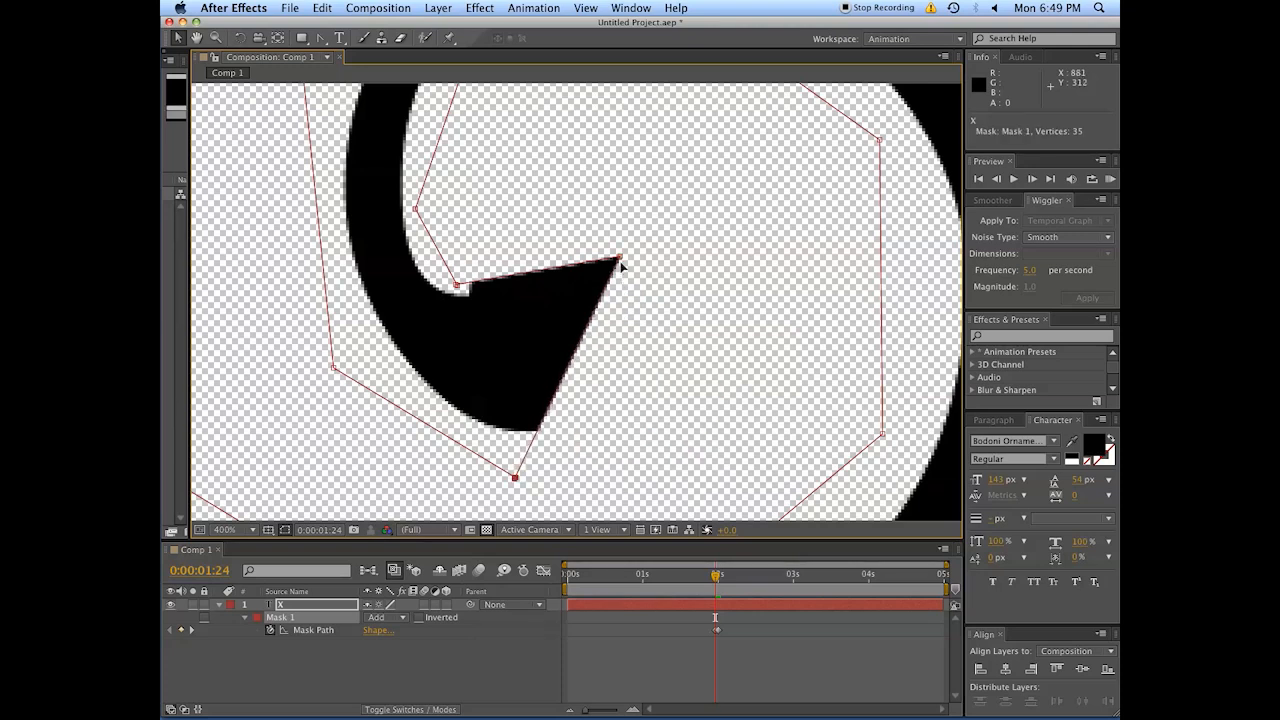
left_click_drag(620, 262, 576, 364)
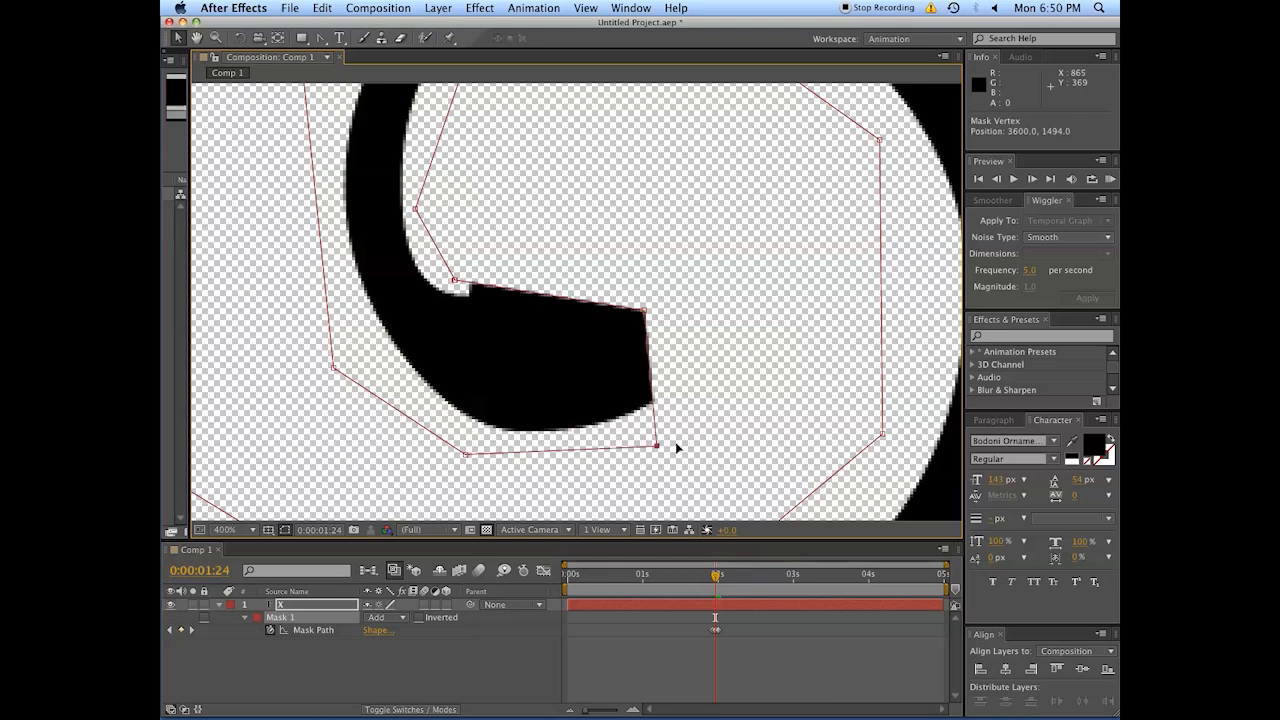
left_click_drag(656, 444, 716, 418)
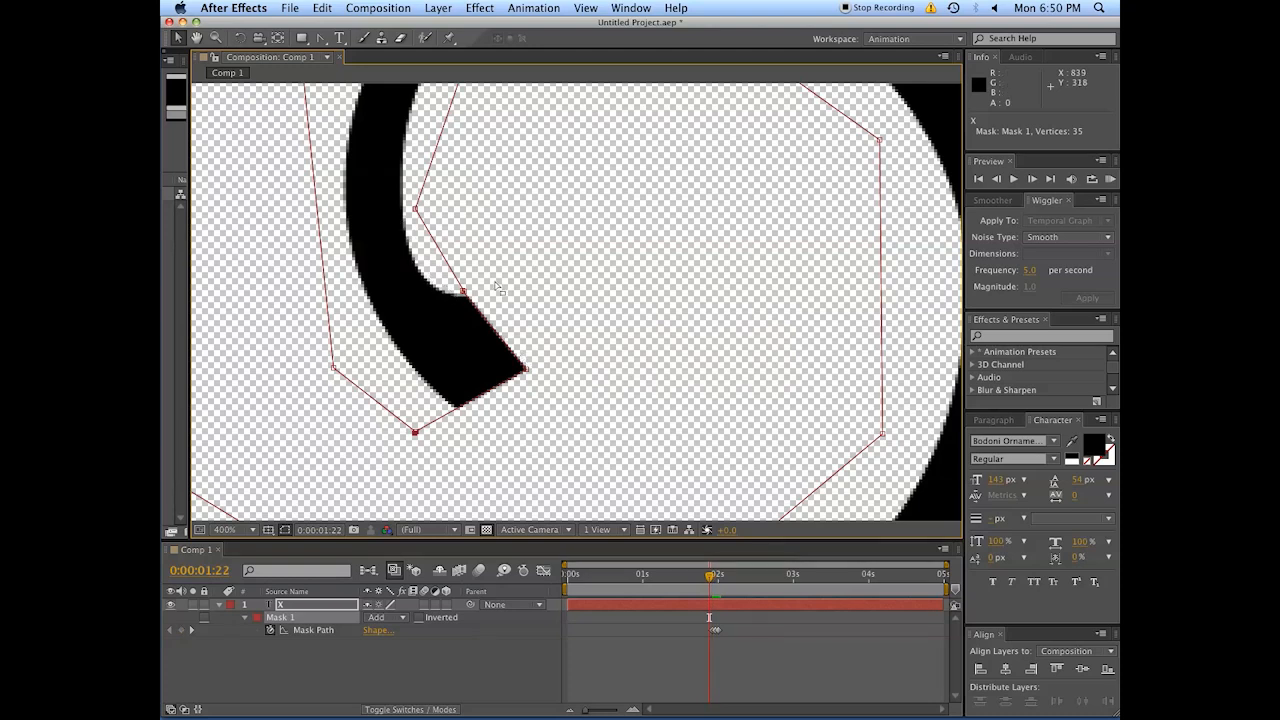
left_click_drag(464, 290, 416, 216)
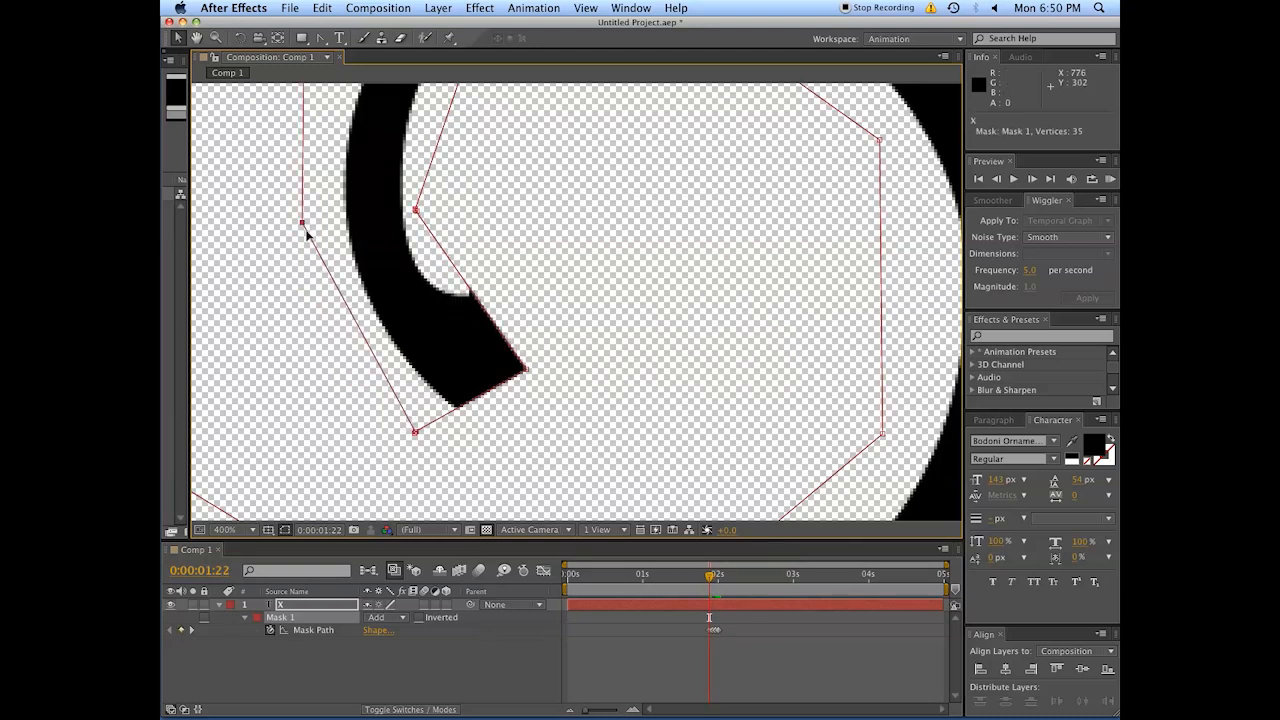
left_click_drag(412, 432, 304, 222)
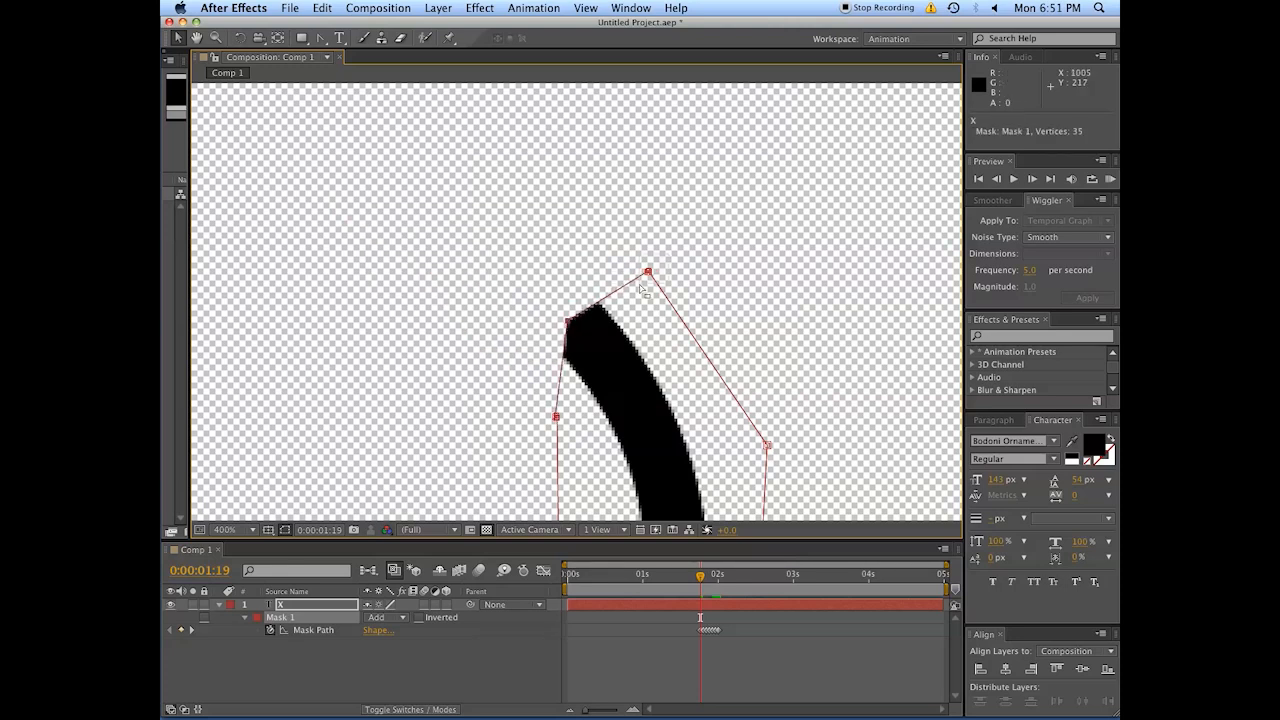
- Trim the mask back along the stroke and round off the flourish's tail end
left_click_drag(648, 272, 680, 316)
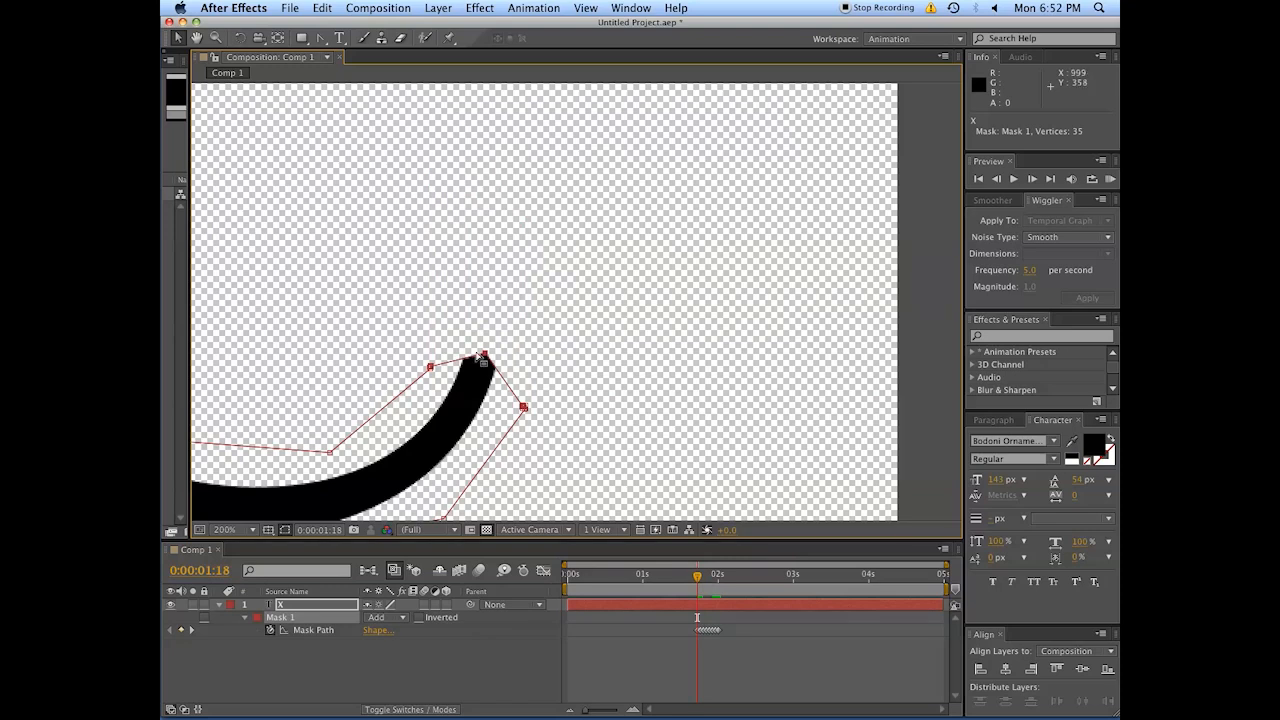
left_click_drag(484, 356, 492, 300)
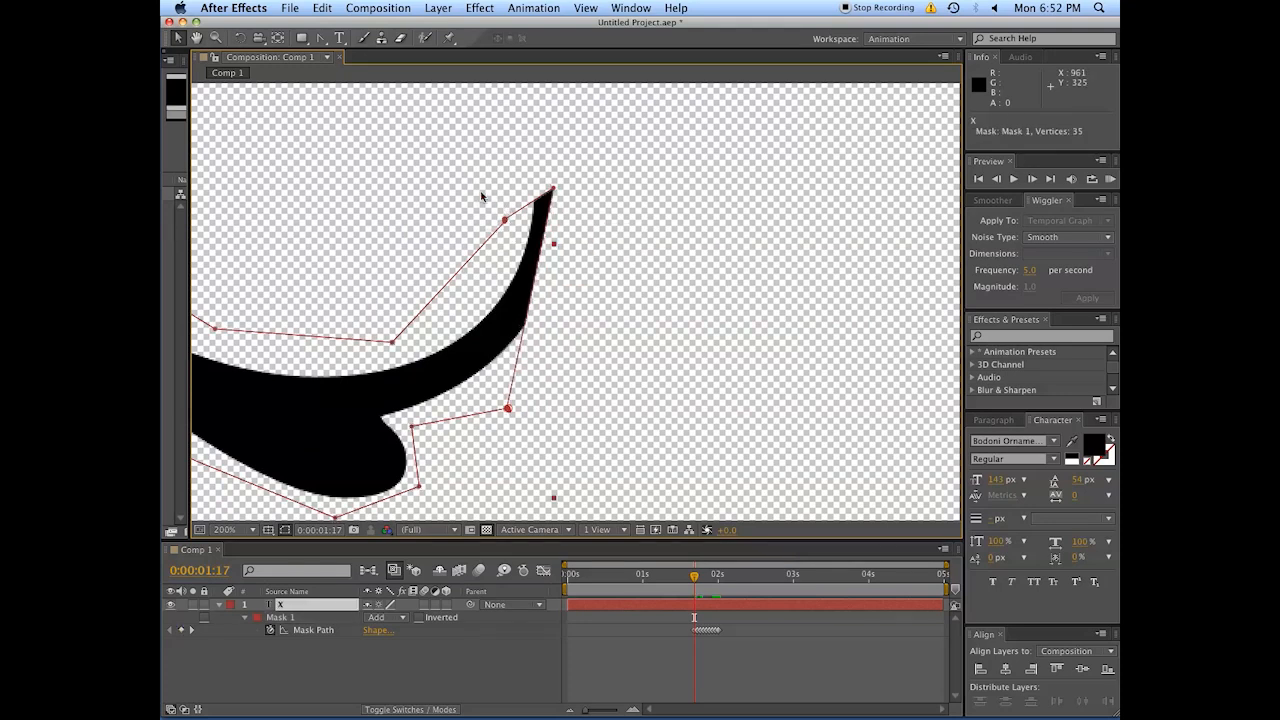
left_click_drag(508, 218, 398, 342)
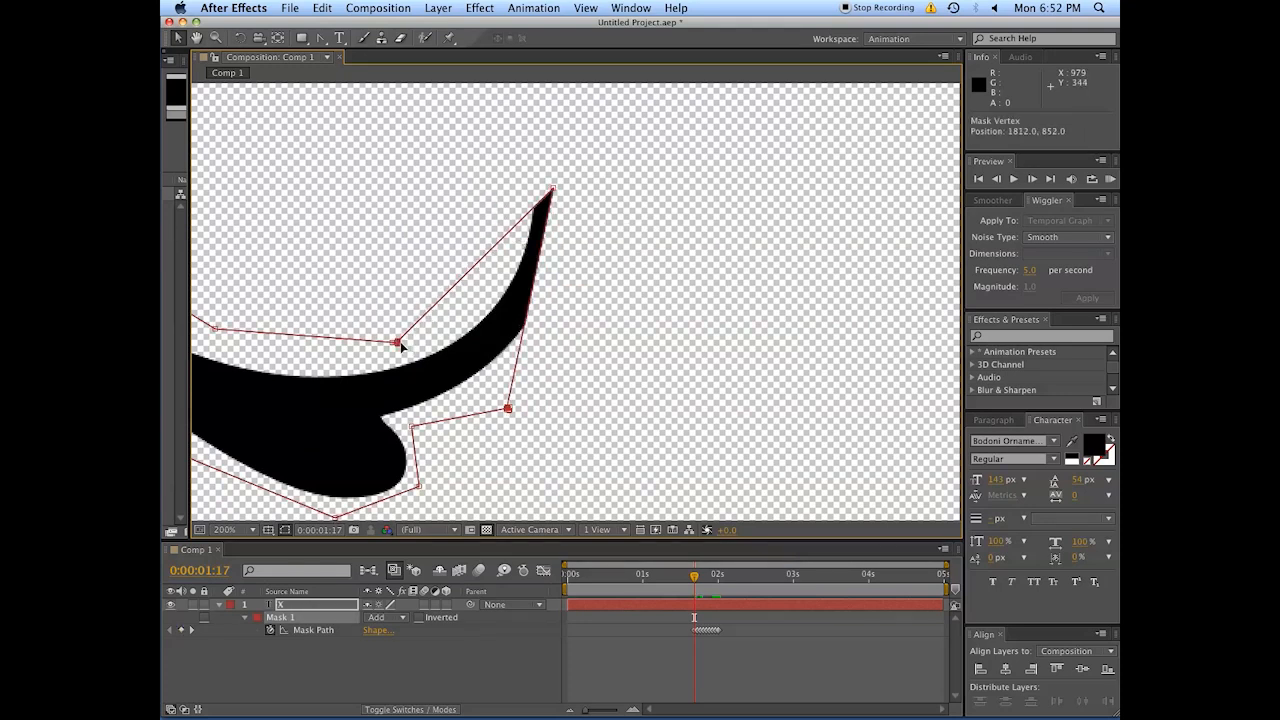
left_click_drag(552, 188, 392, 342)
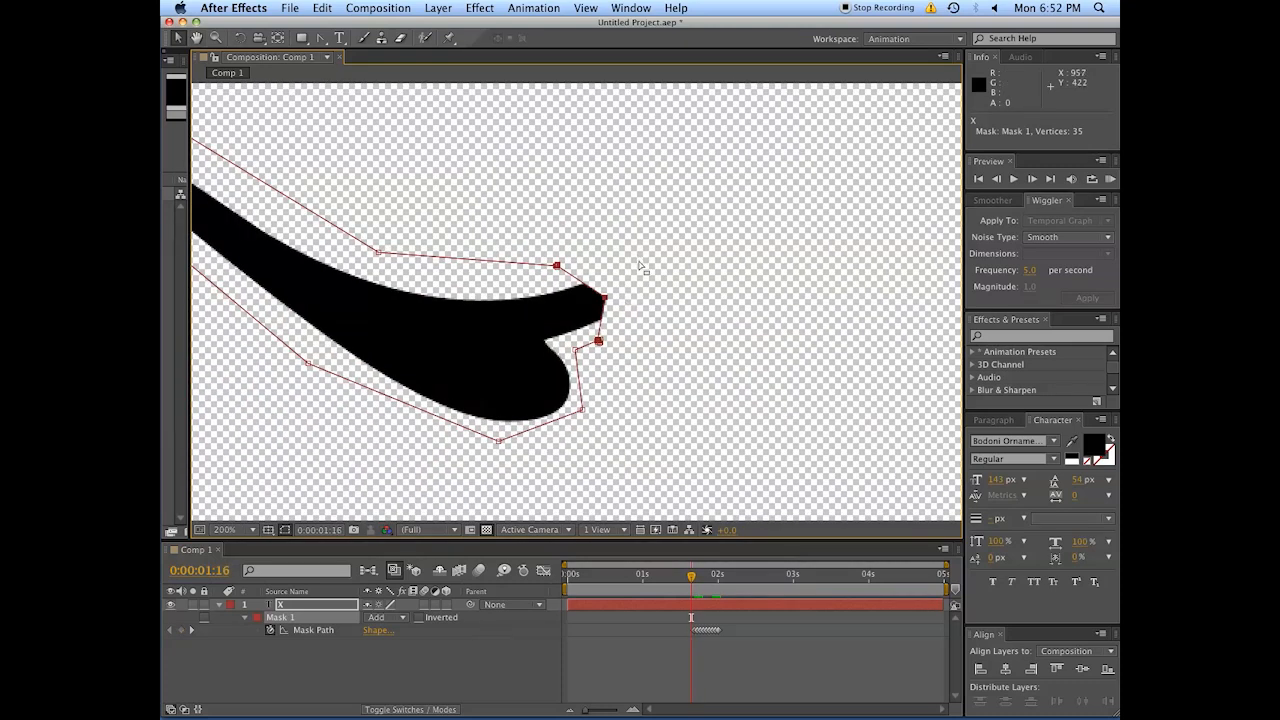
left_click_drag(598, 342, 578, 350)
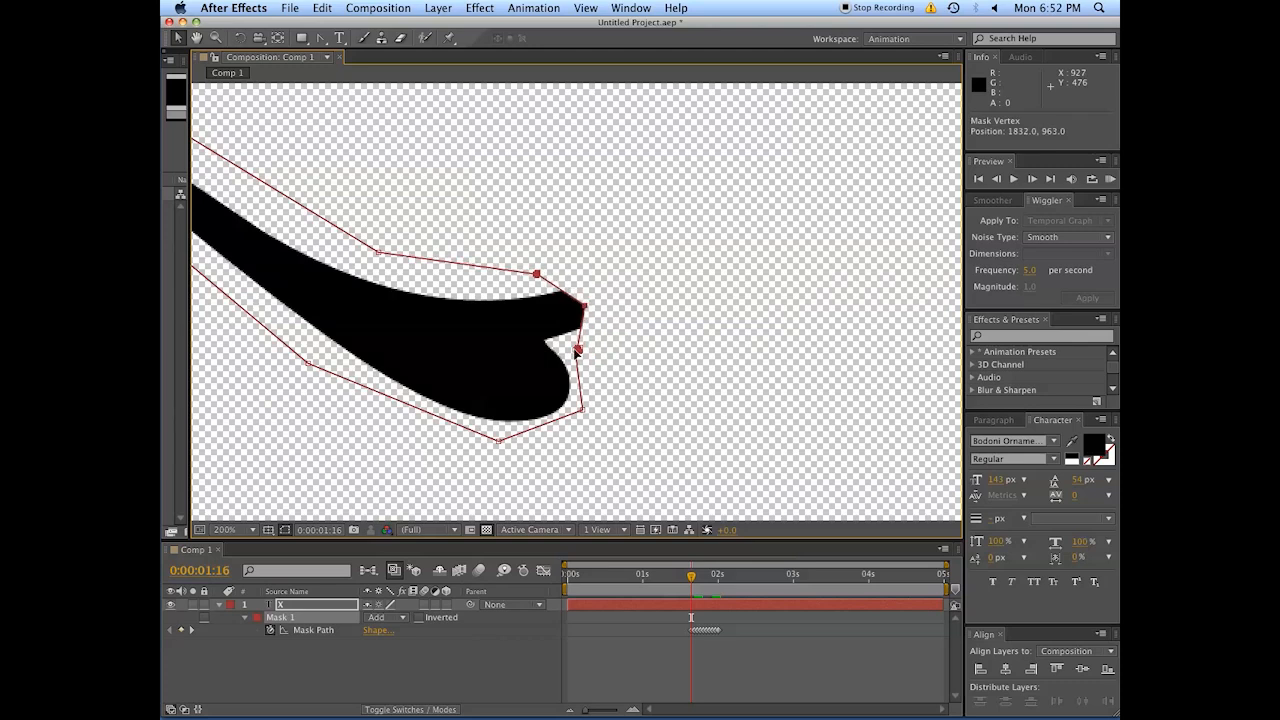
left_click_drag(576, 348, 544, 340)
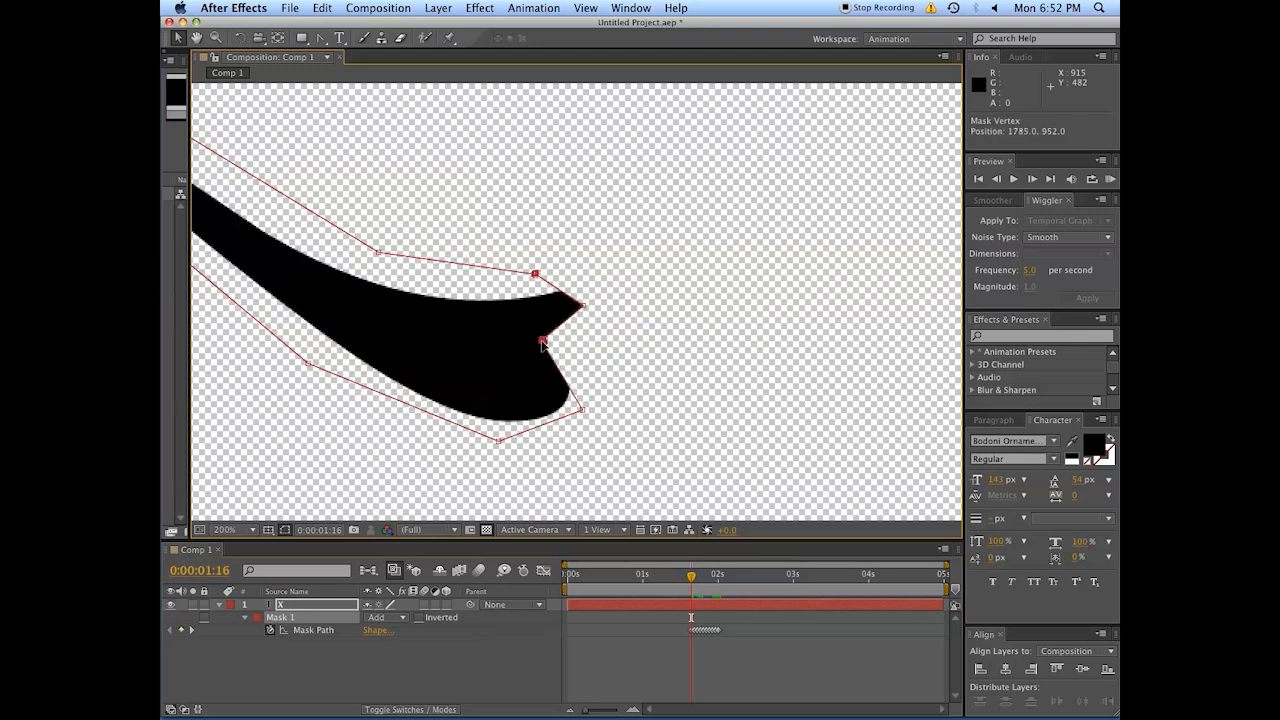
left_click(544, 344)
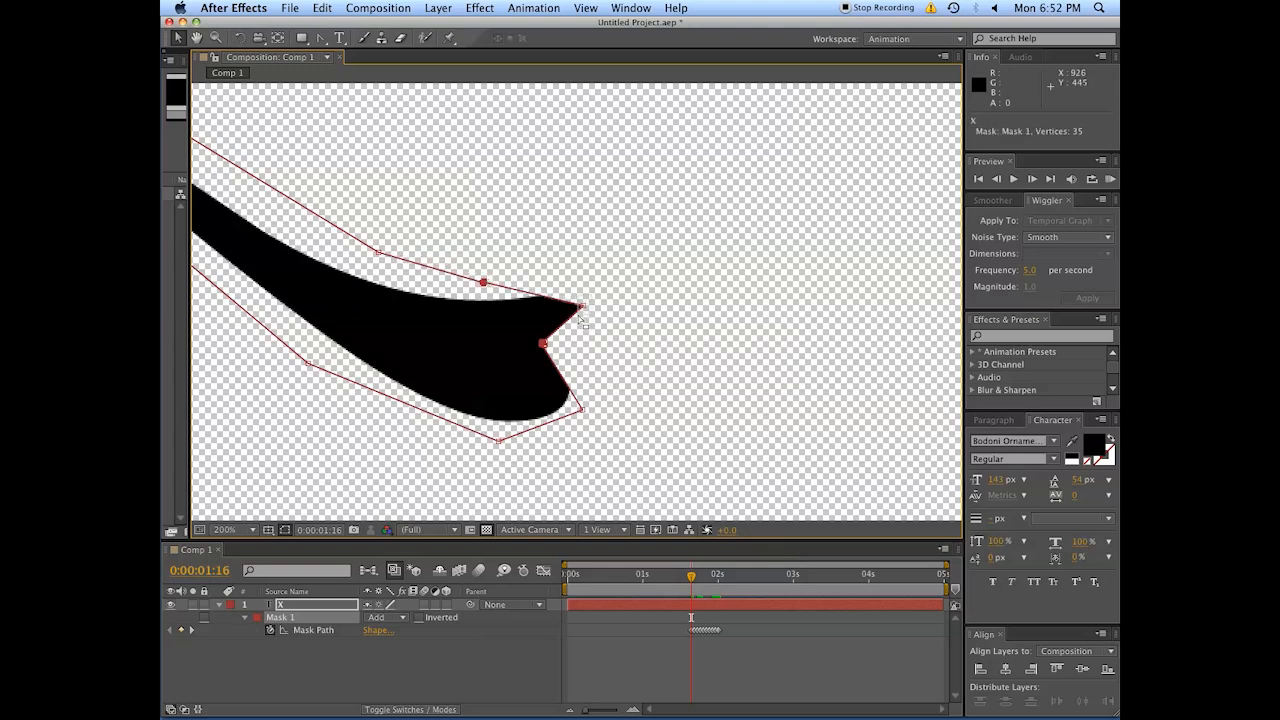
left_click_drag(584, 304, 584, 414)
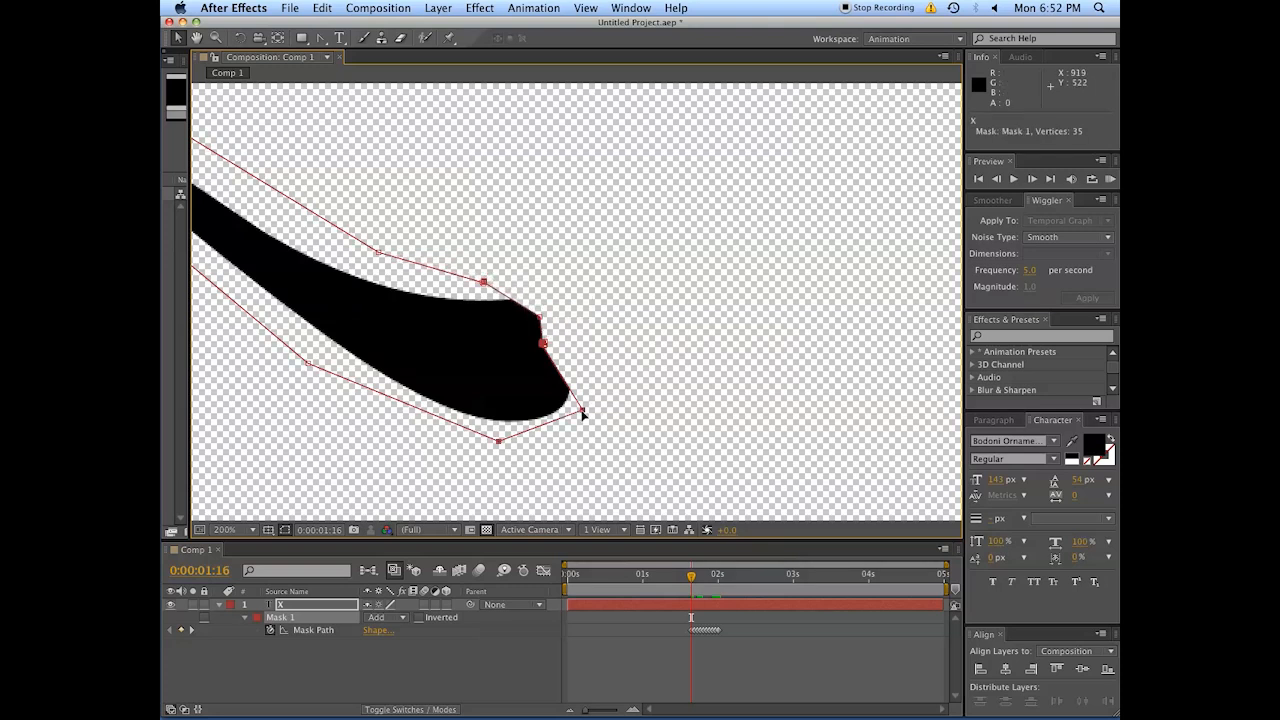
left_click_drag(584, 414, 460, 396)
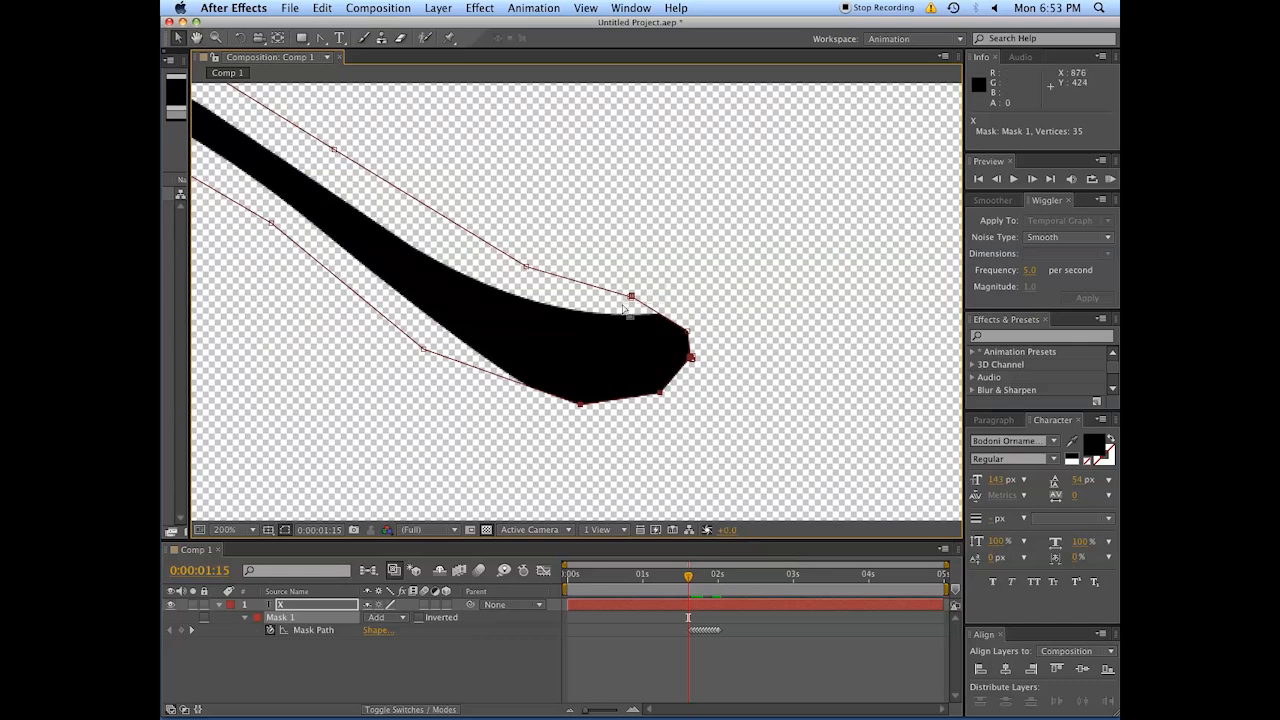
- Tighten the mask around the tail until only a short pointed stroke remains
left_click_drag(632, 290, 686, 338)
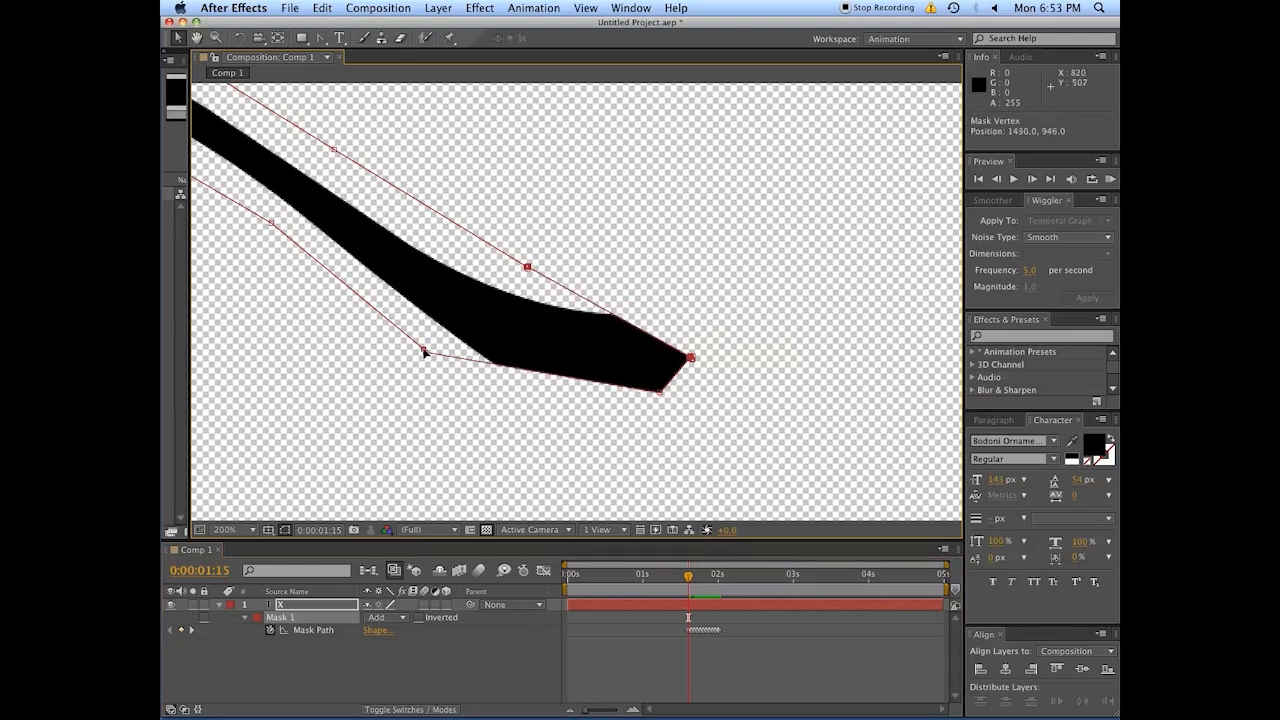
left_click_drag(424, 350, 520, 380)
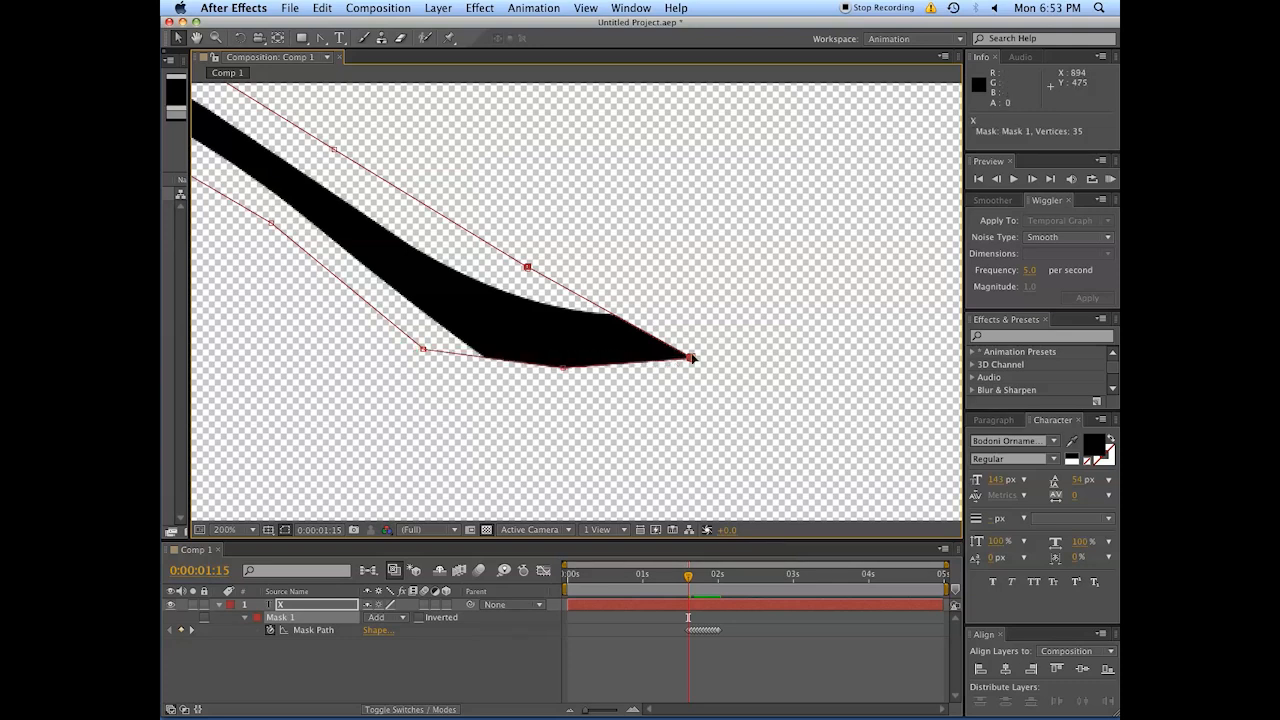
left_click_drag(692, 358, 560, 368)
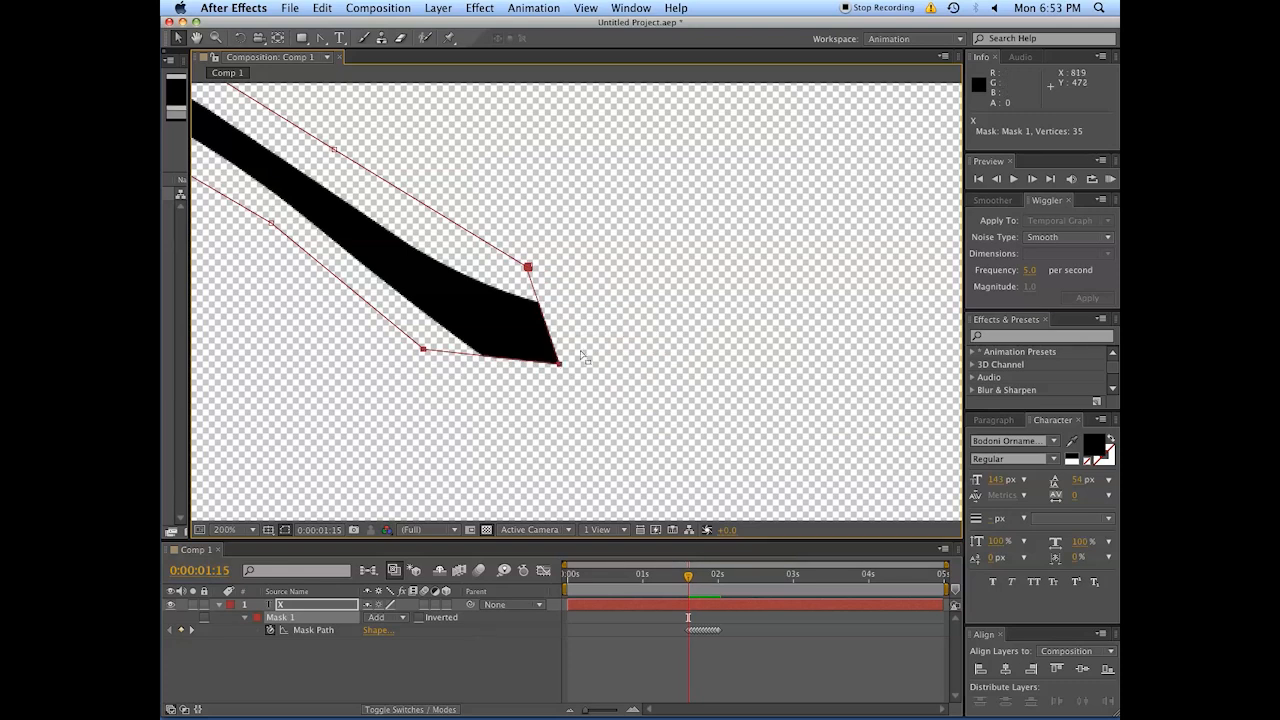
left_click_drag(558, 364, 540, 350)
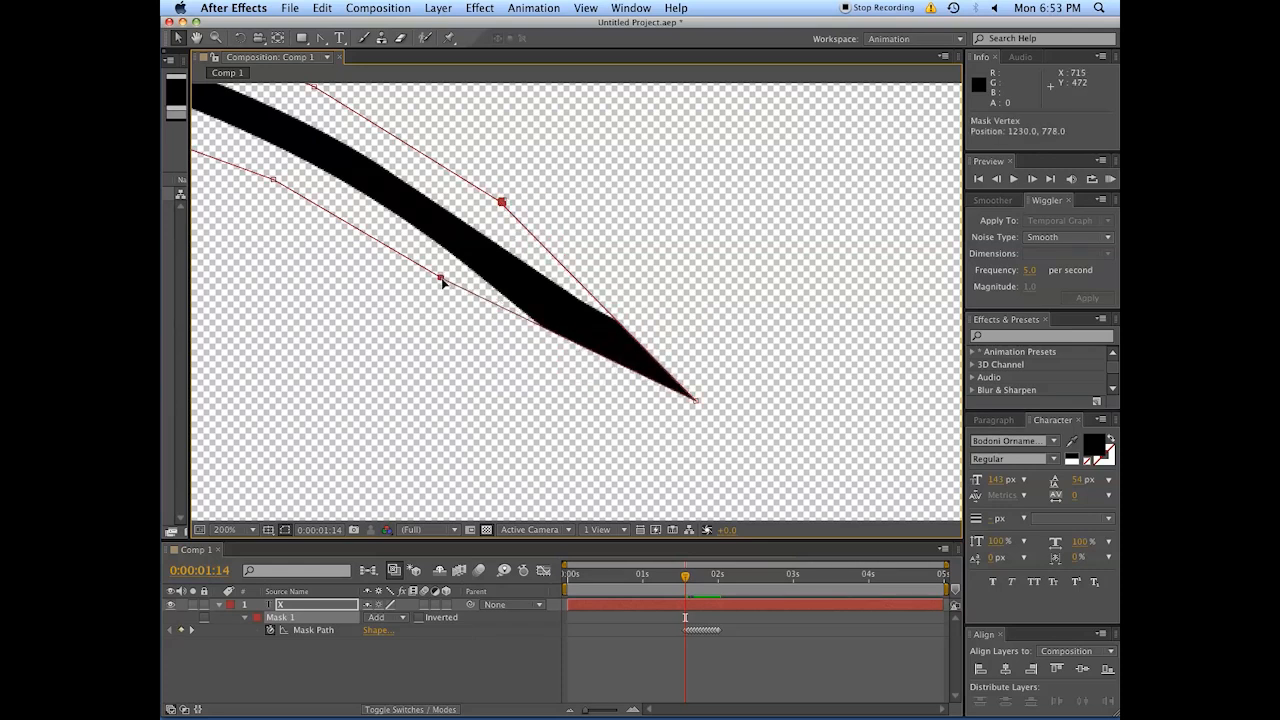
left_click_drag(692, 396, 498, 268)
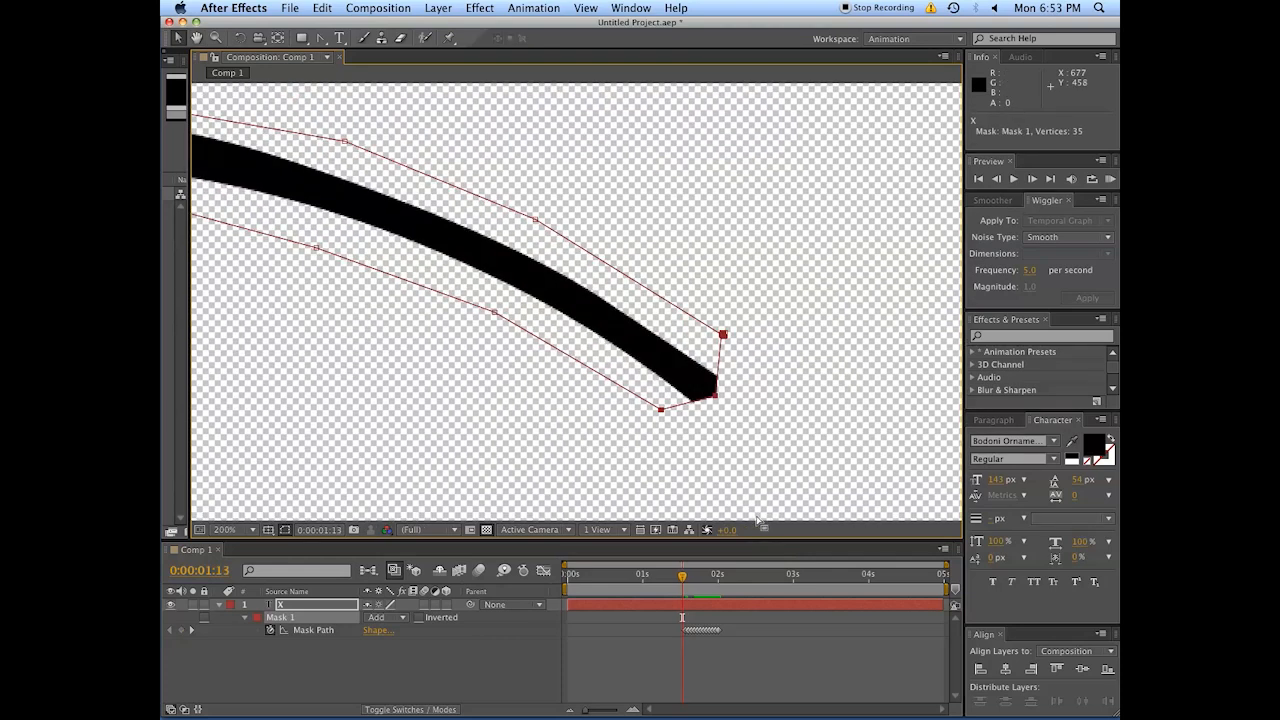
left_click_drag(724, 336, 538, 218)
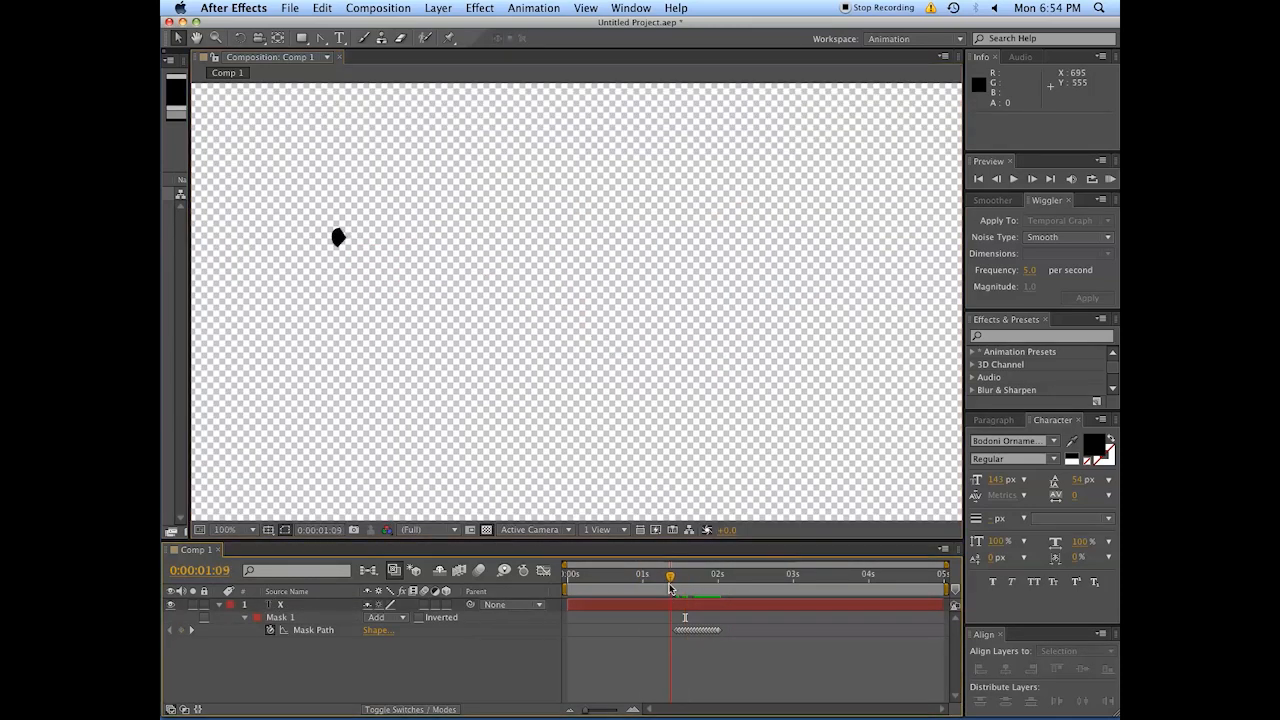
- Step through frames adjusting Mask 1 so the flourish draws on from a dot to the full swirl
left_click(670, 574)
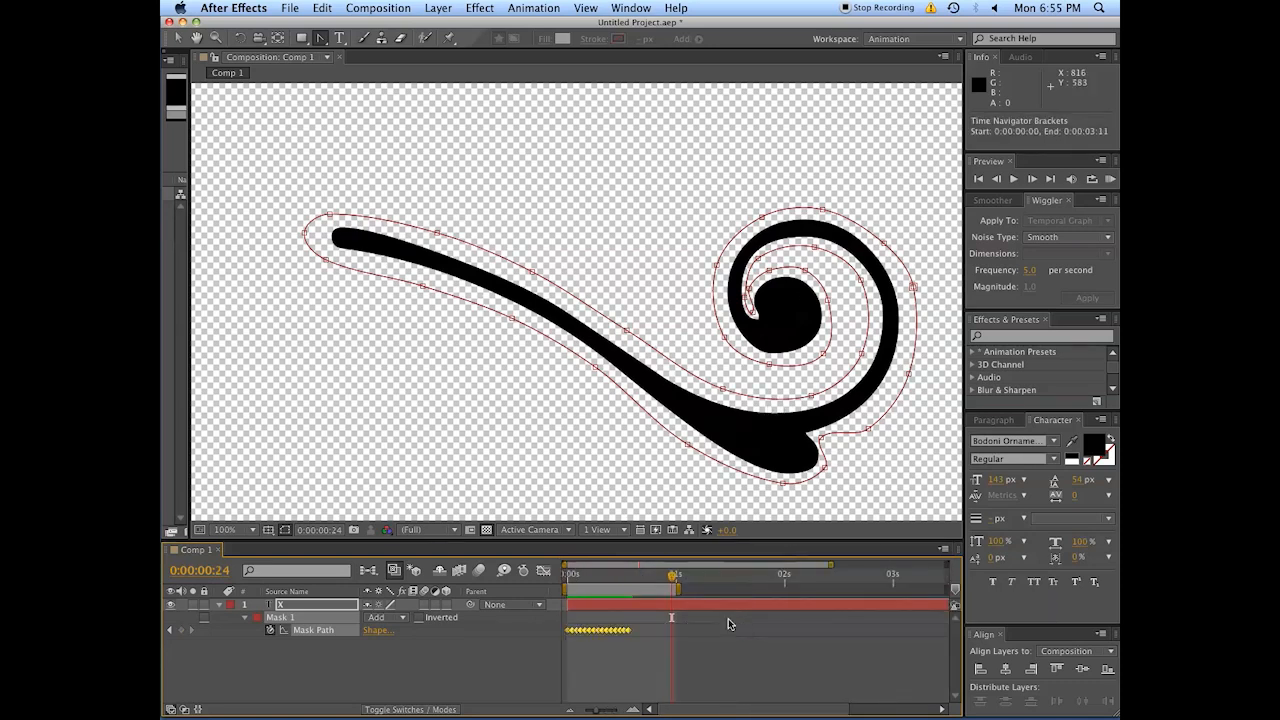
- Trim the composition to the work area and rename it 'flourish 1'
right_click(672, 618)
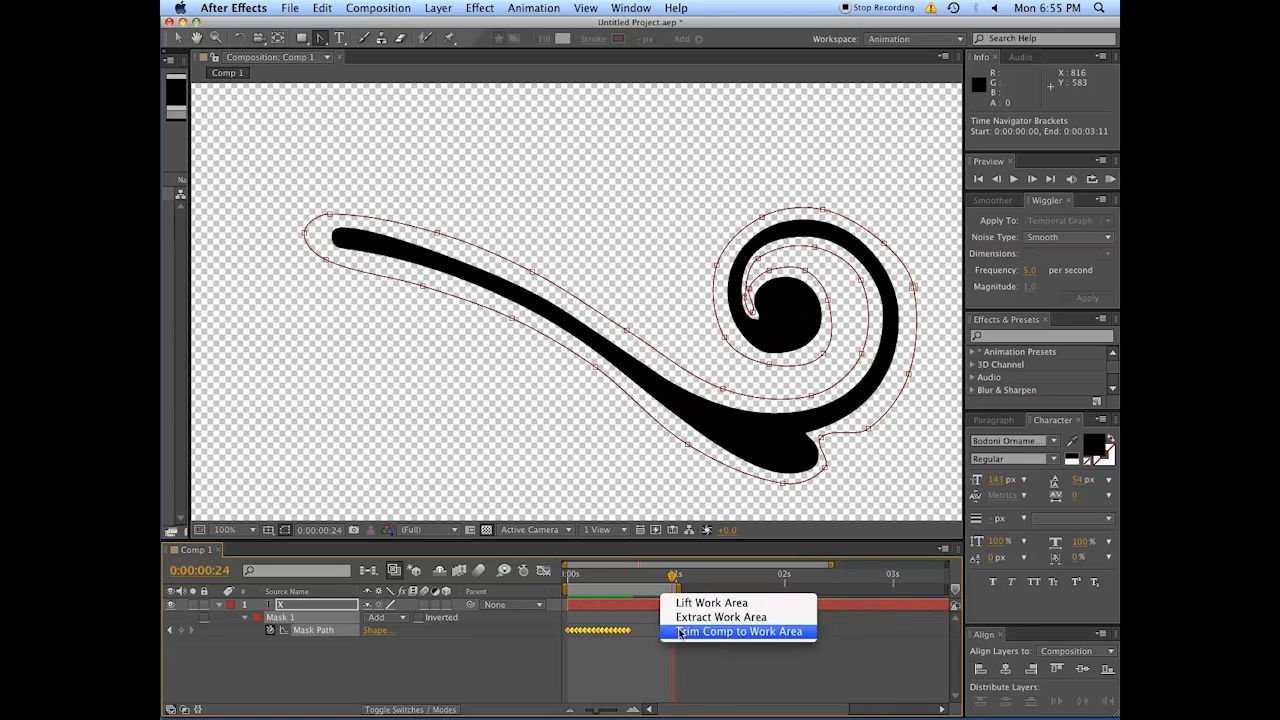
left_click(738, 632)
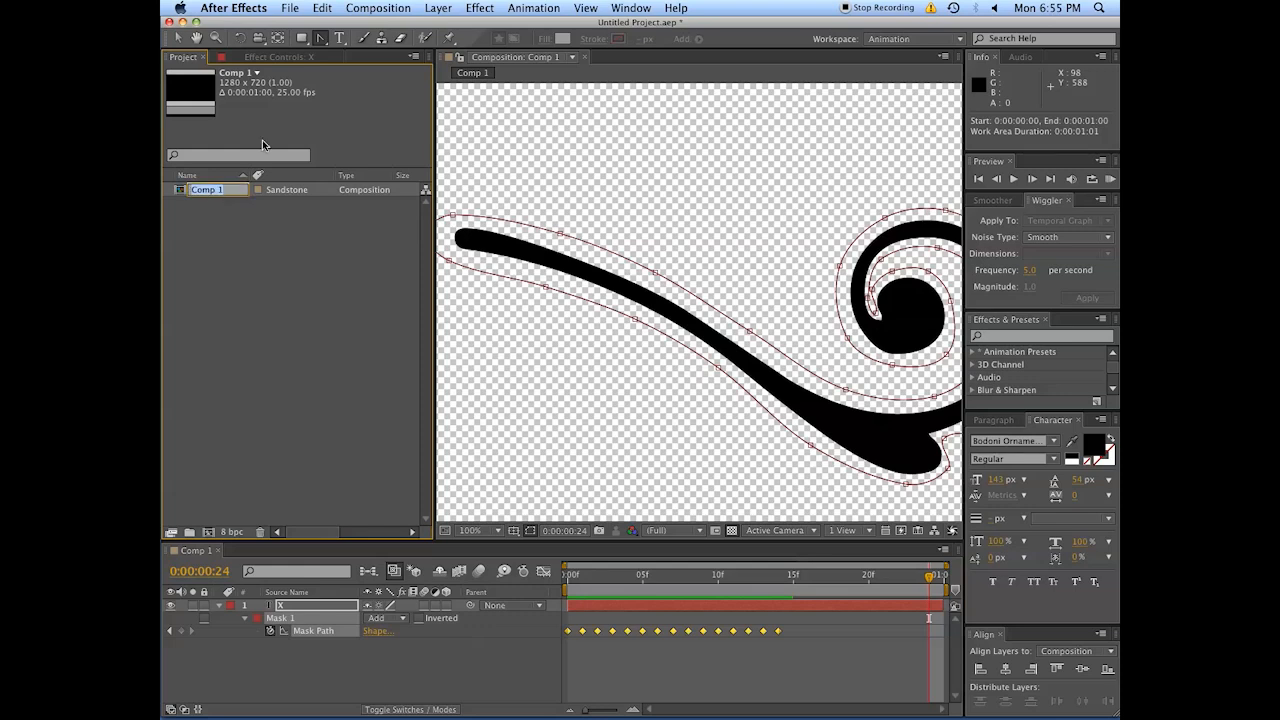
type("flourish")
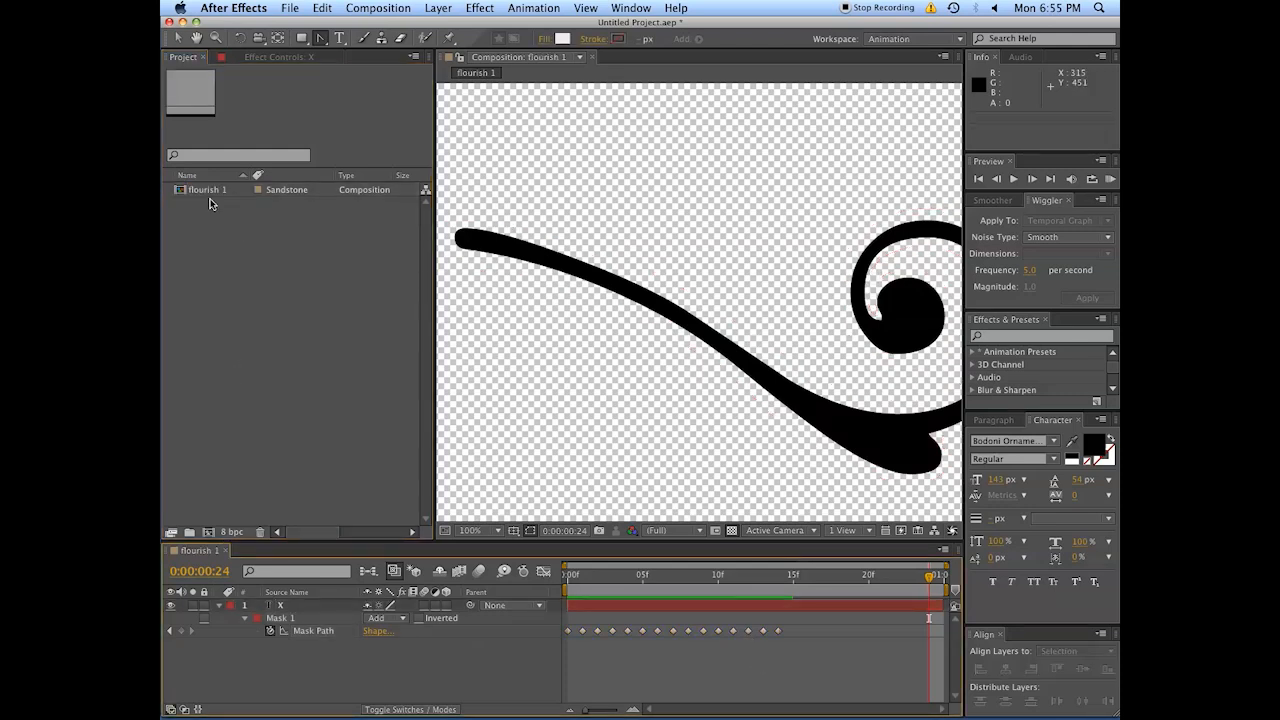
- Create a new composition named 'Composit' to hold the flourish
left_click(208, 188)
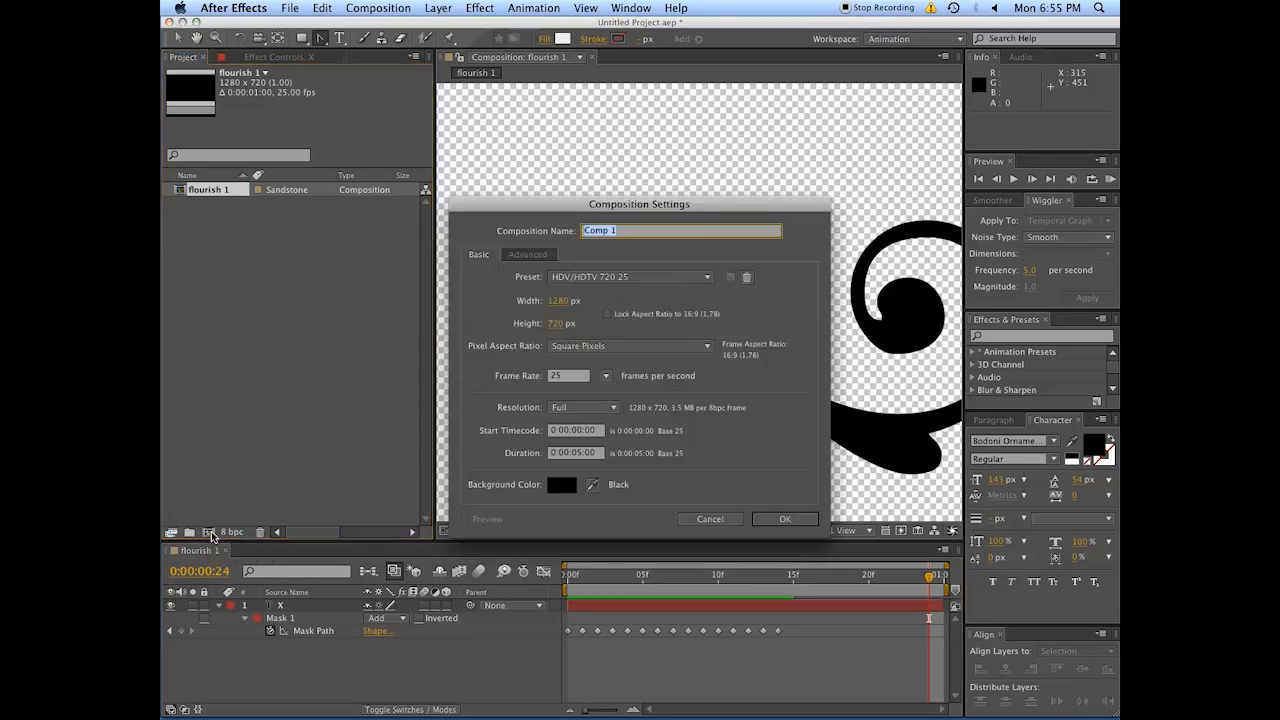
mouse_move(448, 362)
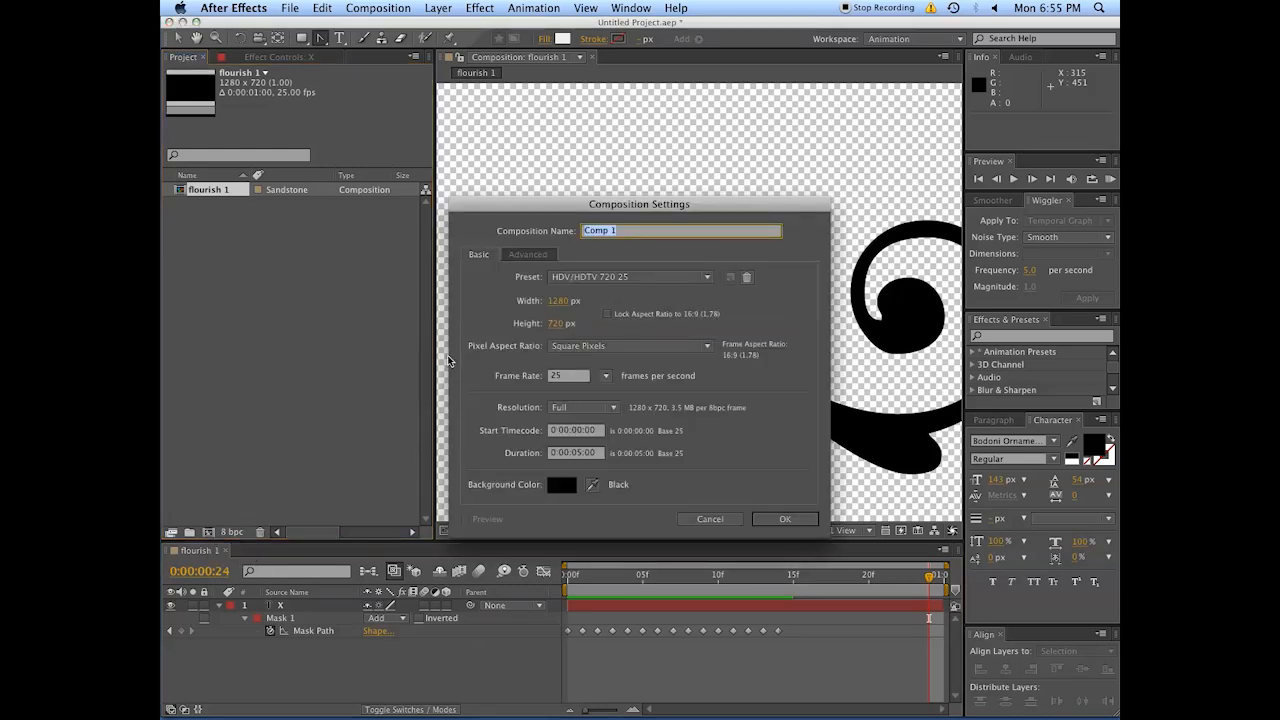
type("Composit")
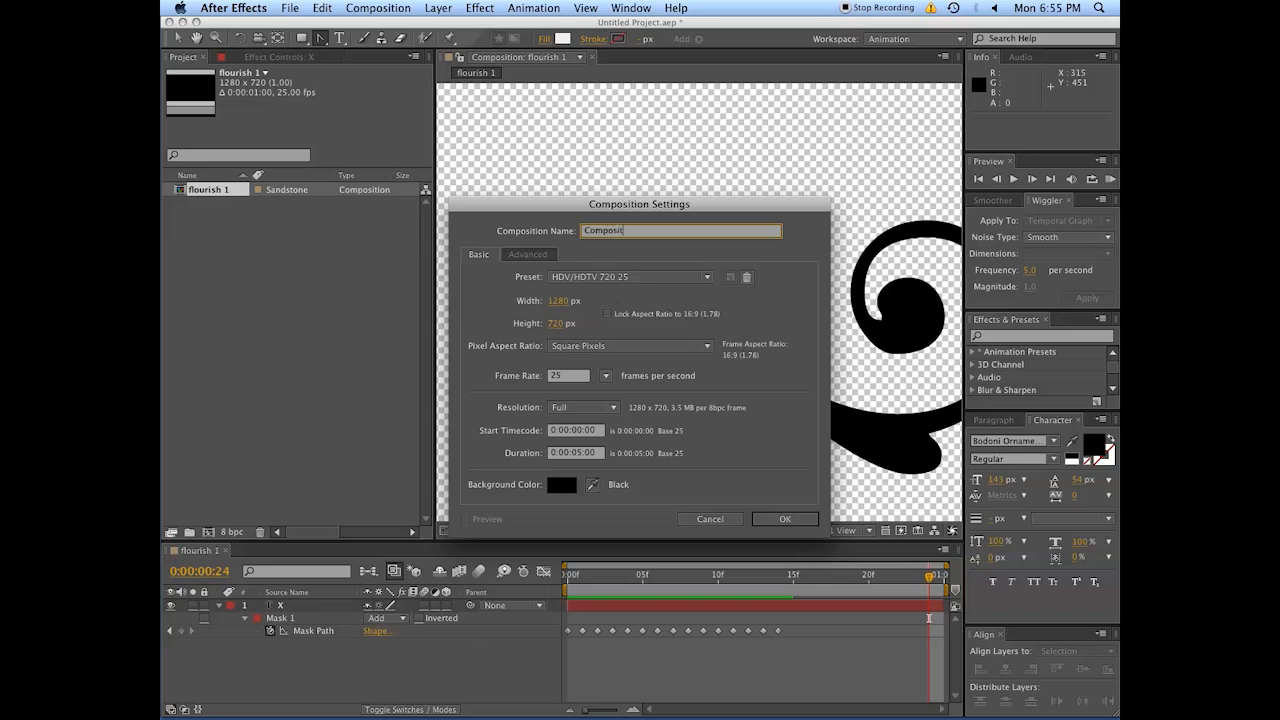
left_click(784, 520)
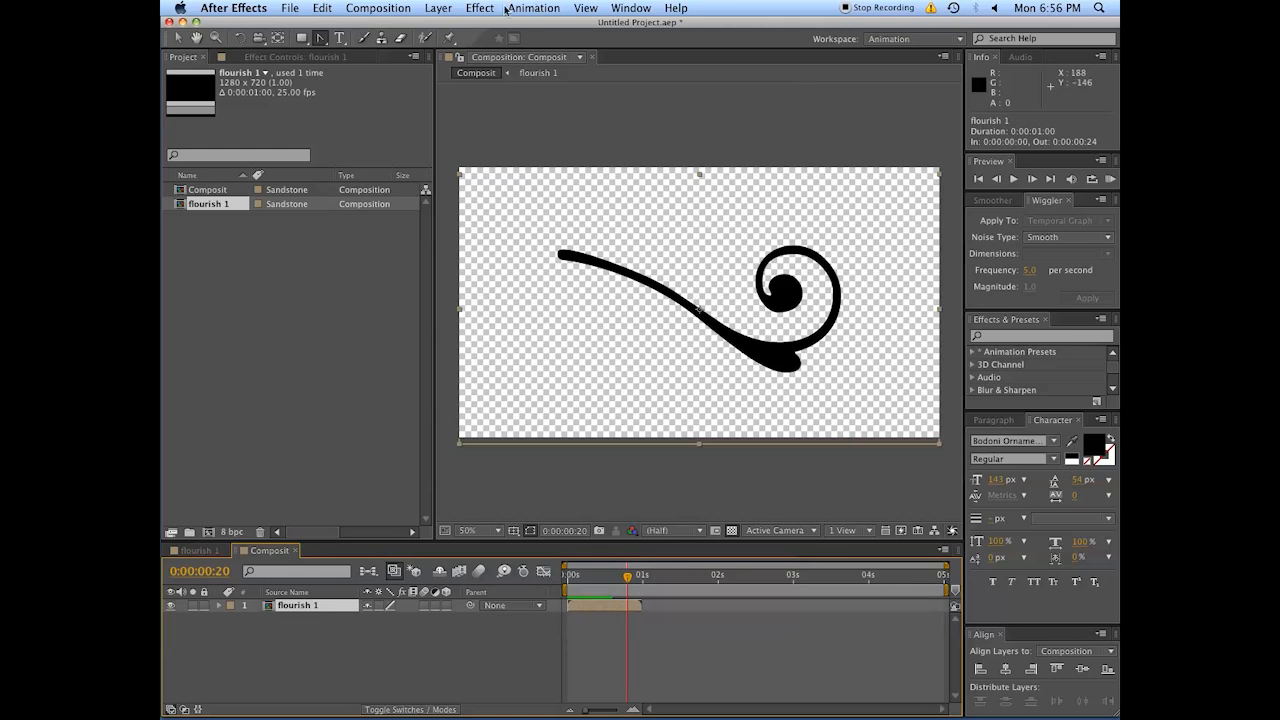
- Enable Time Remapping on the flourish 1 layer and scrub its playback to set timing
left_click(436, 8)
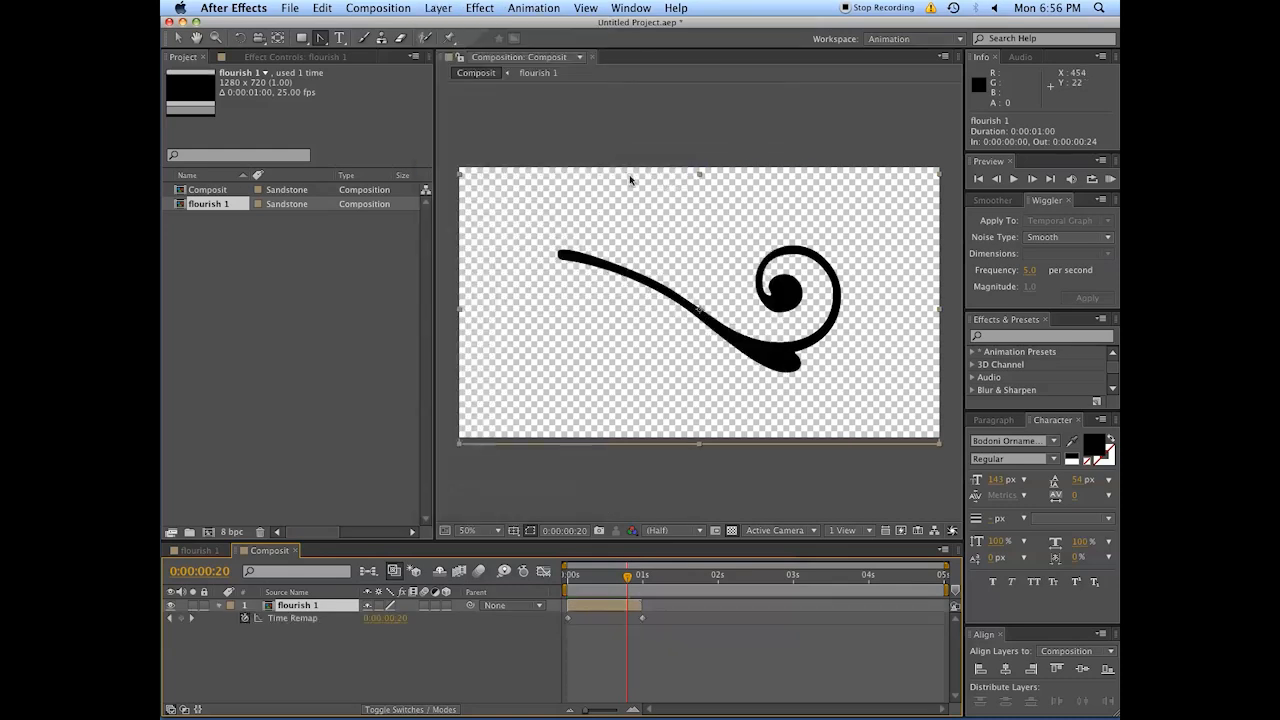
mouse_move(630, 578)
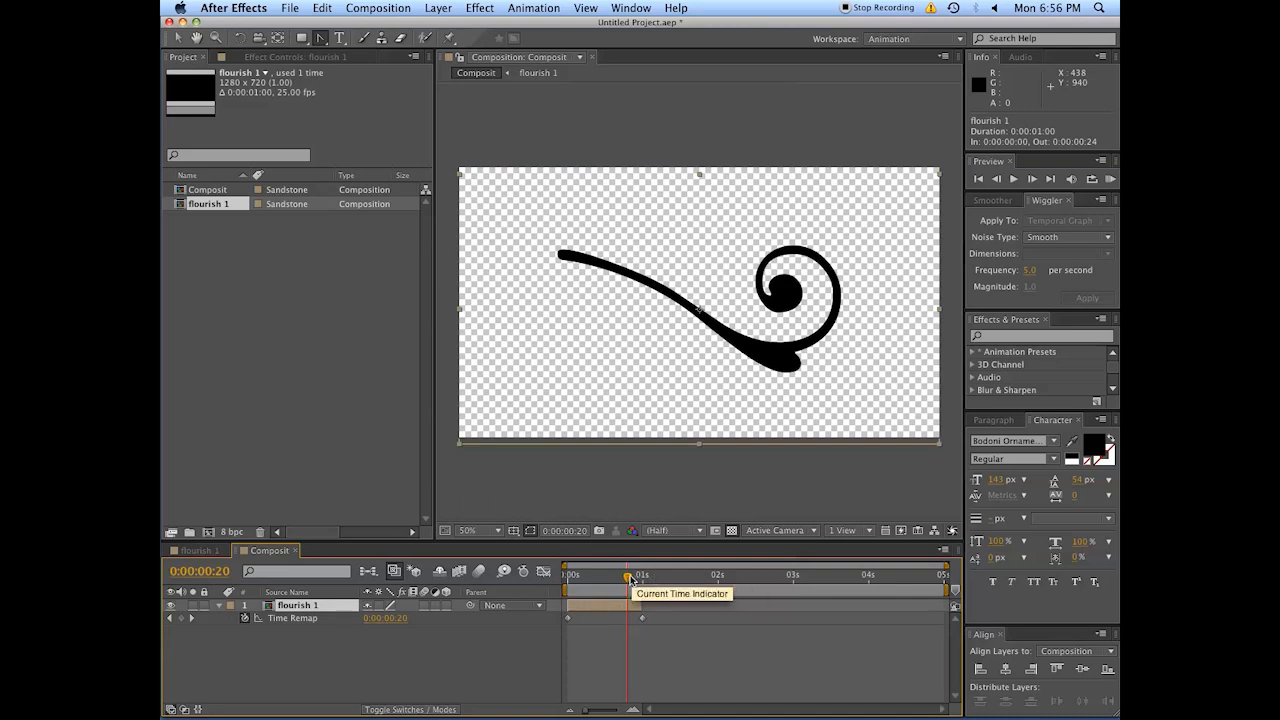
left_click_drag(630, 576, 638, 576)
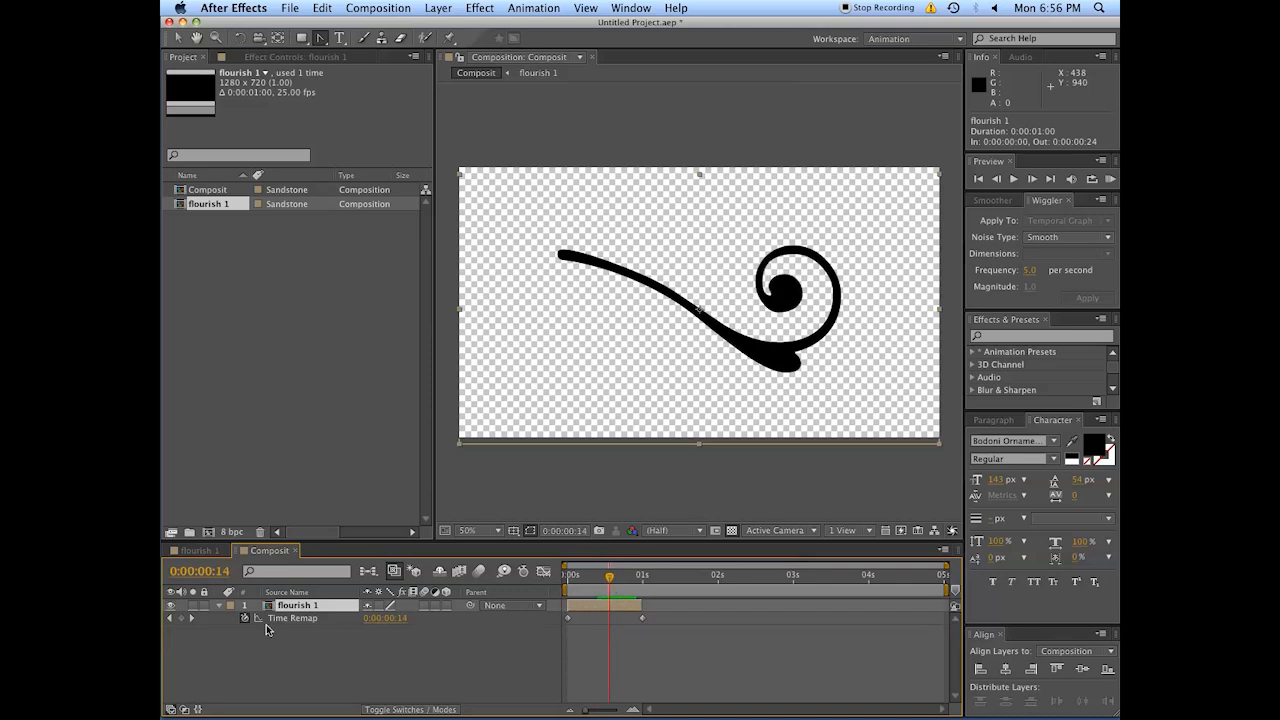
mouse_move(388, 640)
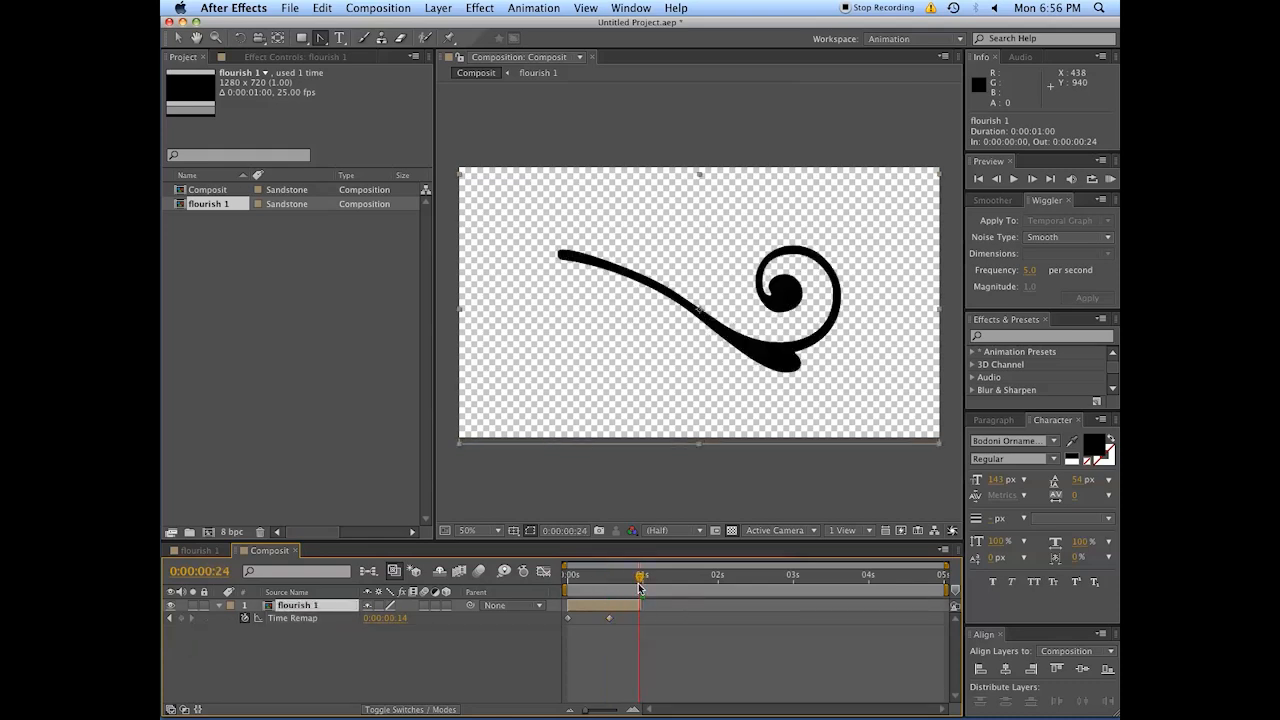
left_click(628, 576)
type("Embilish This!")
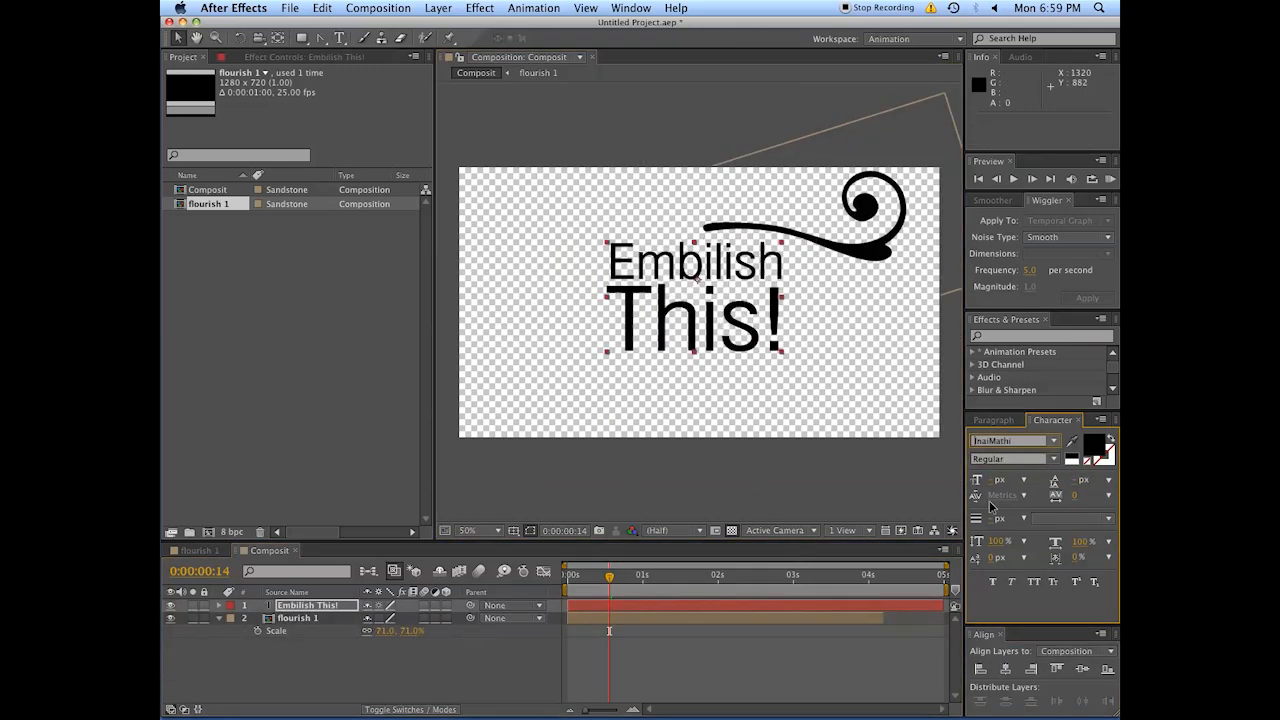
- Add the 'Embilish This!' title text and scale the flourish to sit above it
left_click(1010, 442)
type("blur")
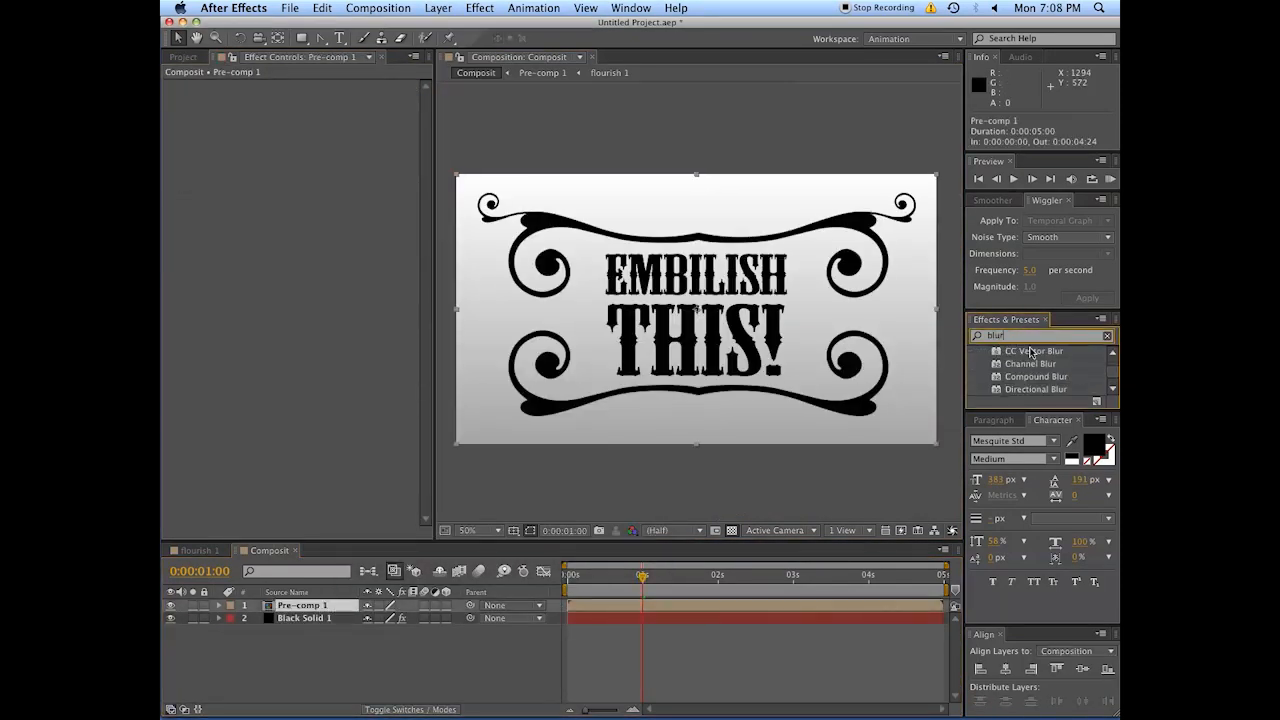
- Search Effects & Presets for Fill to apply a white Fill to Pre-comp 1
type("fill")
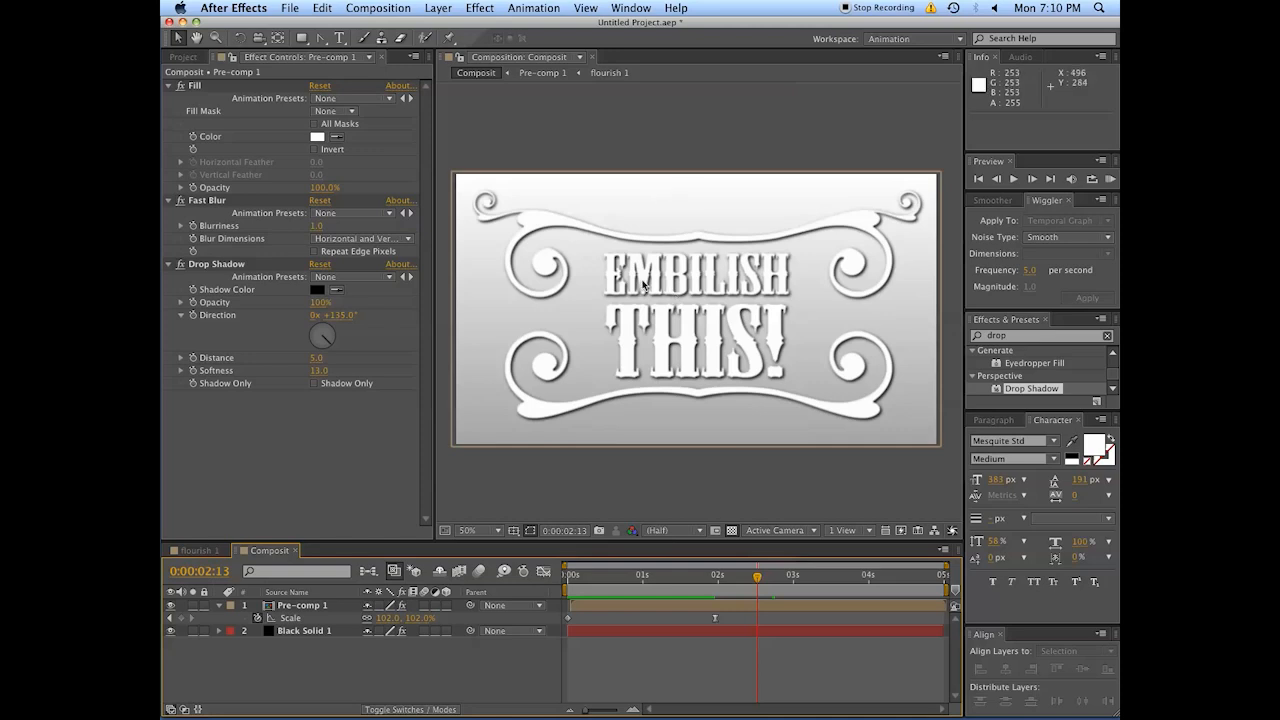
mouse_move(804, 244)
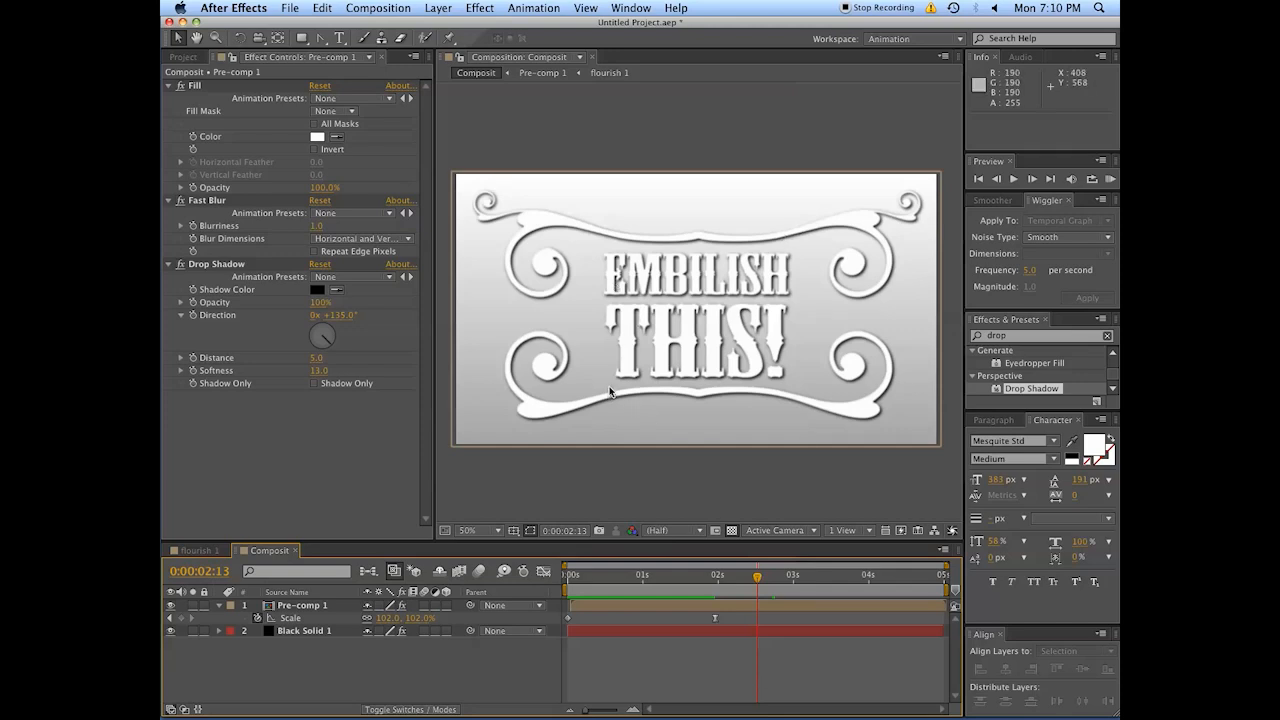
mouse_move(524, 420)
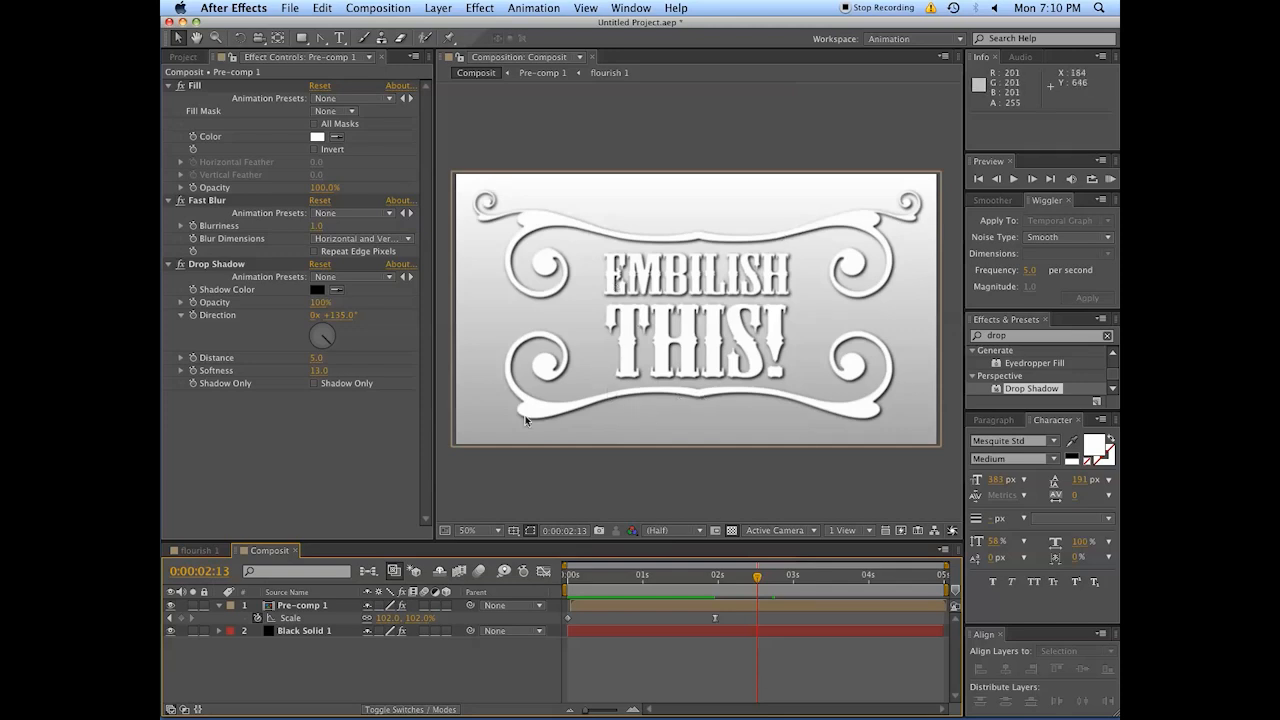
mouse_move(904, 468)
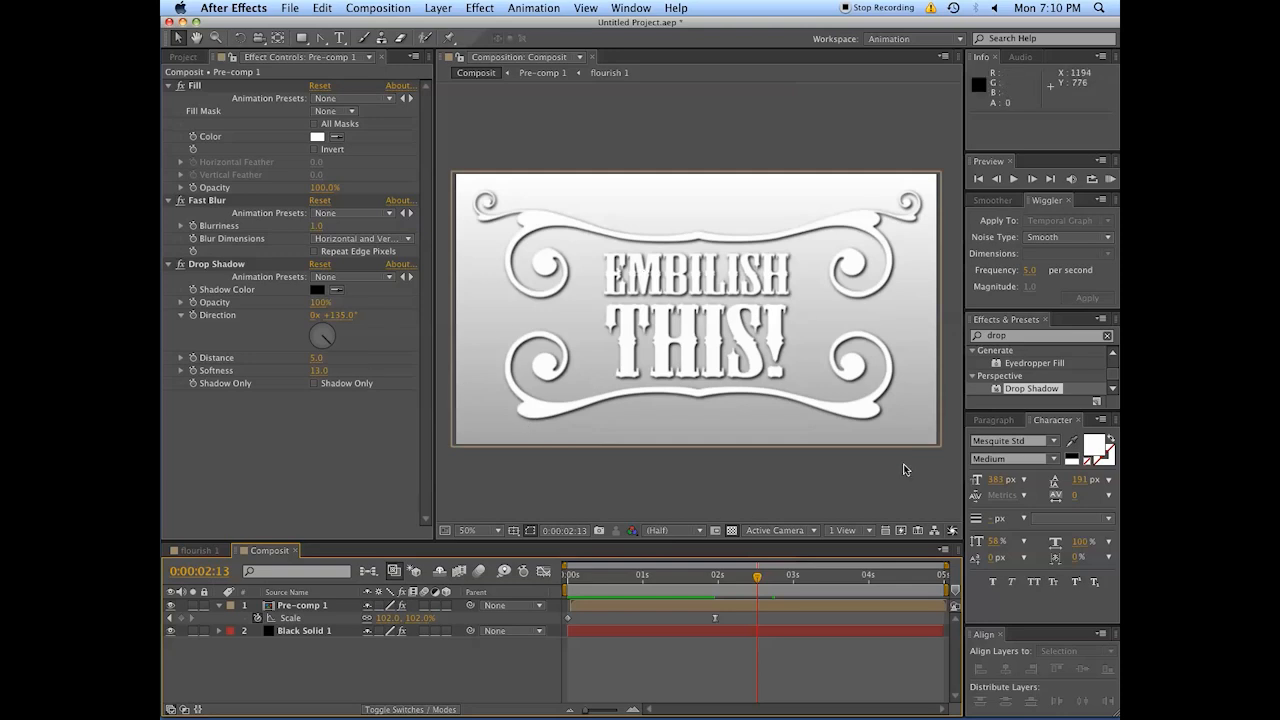
mouse_move(740, 284)
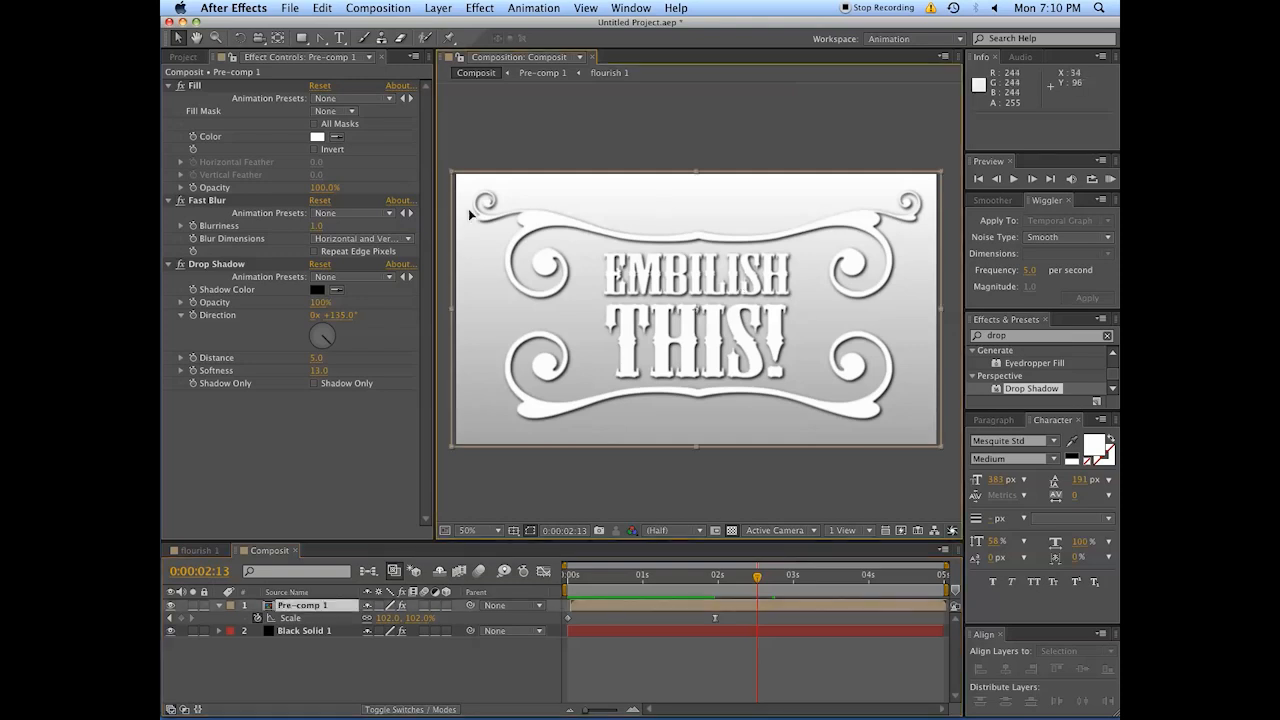
mouse_move(666, 580)
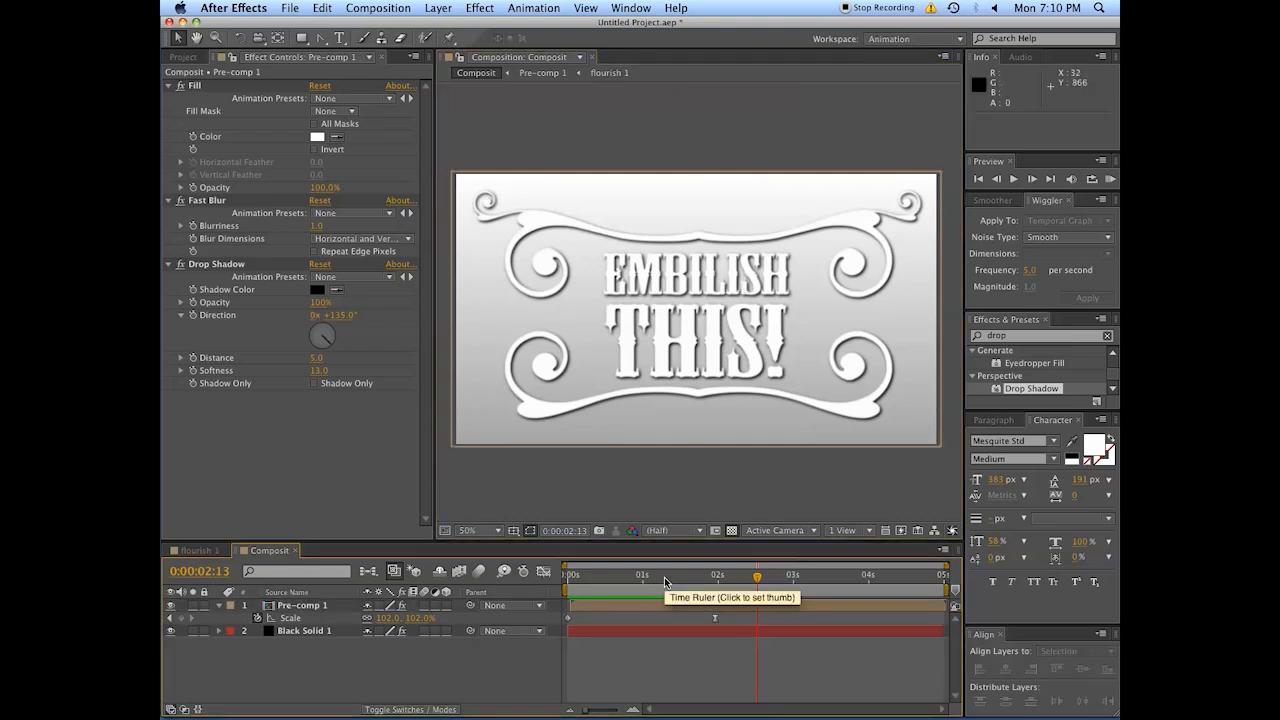